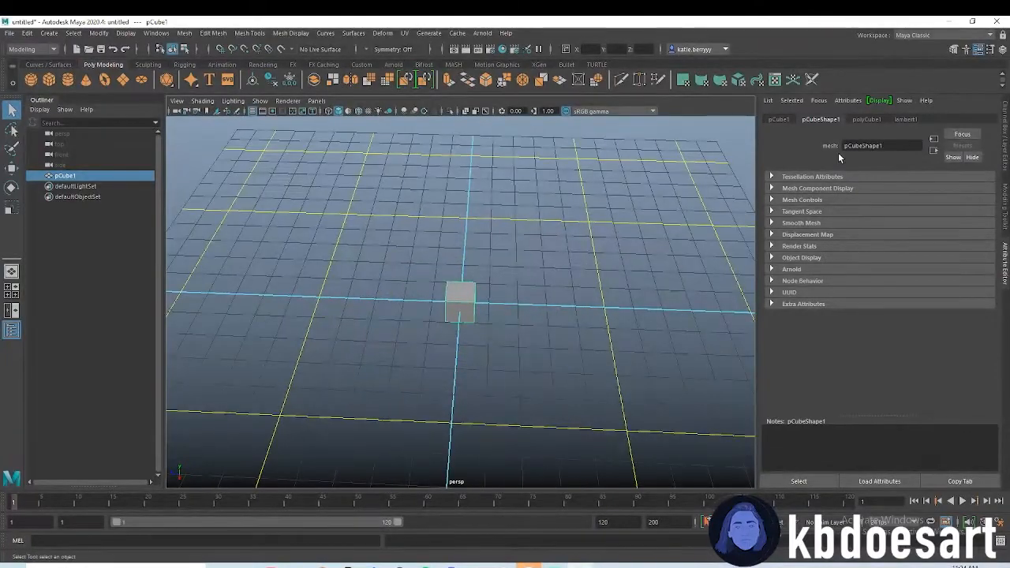
Step: Set polyCube1 to Width 16, Height 1, Depth 8, making a flat slab
{"action": "left_click", "coordinate": [866, 119]}
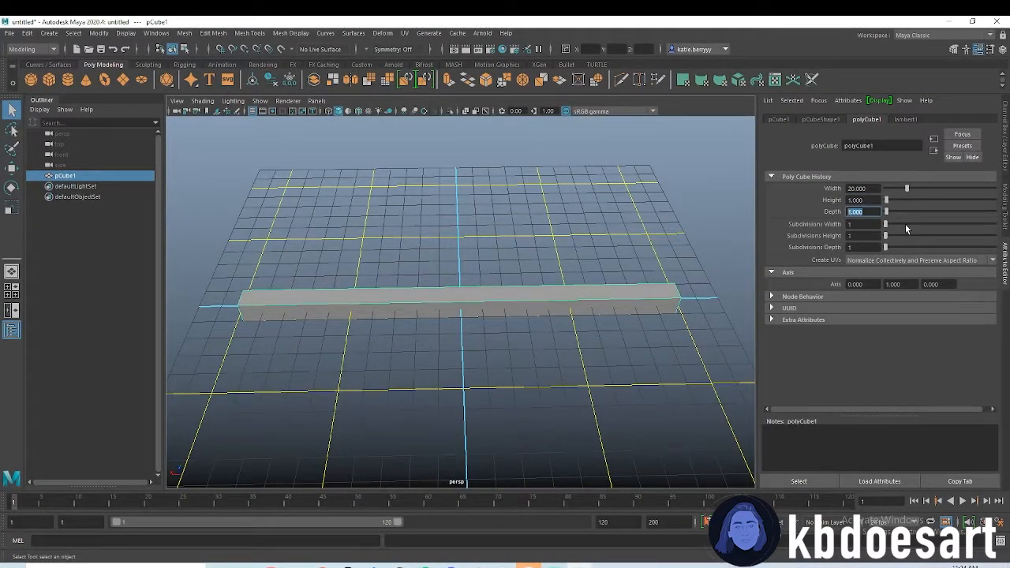
{"action": "type", "text": "5.000"}
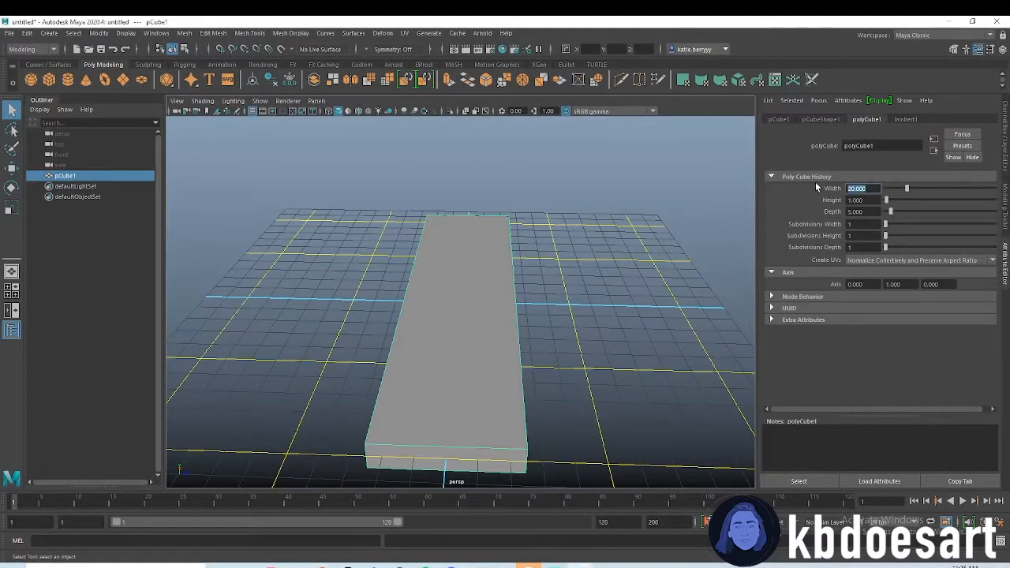
{"action": "type", "text": "8.000"}
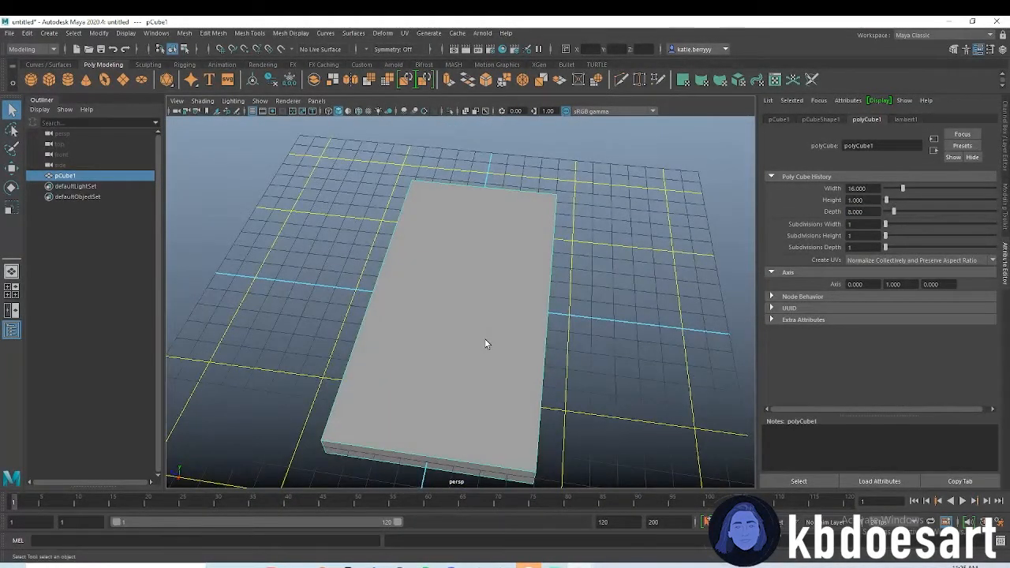
{"action": "left_click_drag", "start_coordinate": [486, 343], "coordinate": [509, 280]}
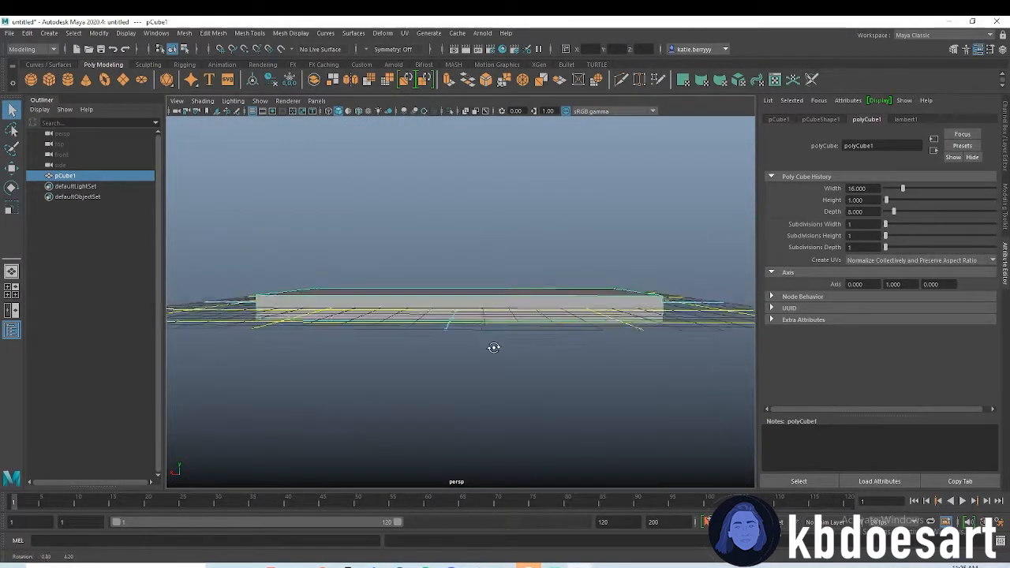
{"action": "left_click_drag", "start_coordinate": [494, 348], "coordinate": [300, 237]}
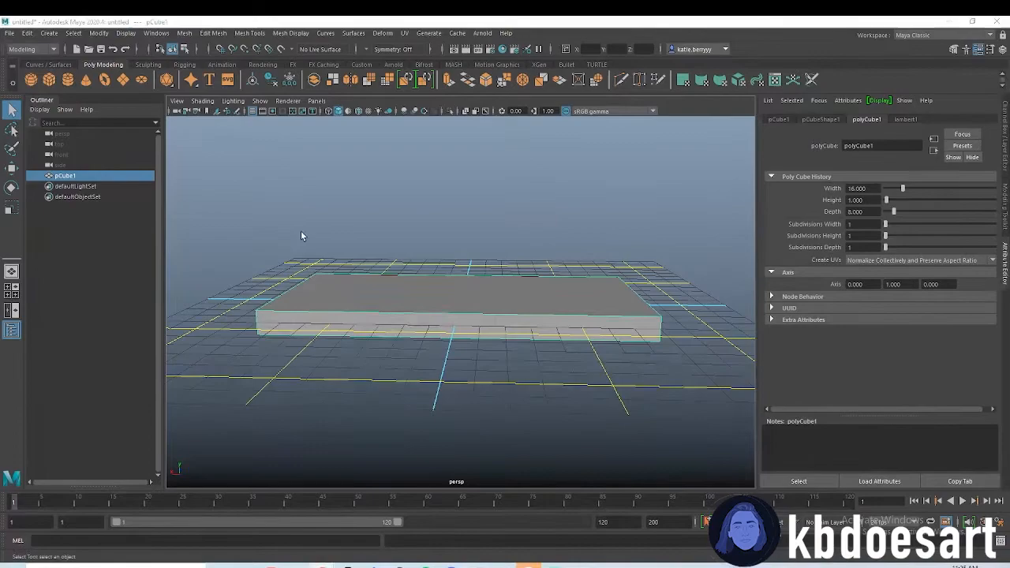
{"action": "left_click_drag", "start_coordinate": [299, 237], "coordinate": [359, 286]}
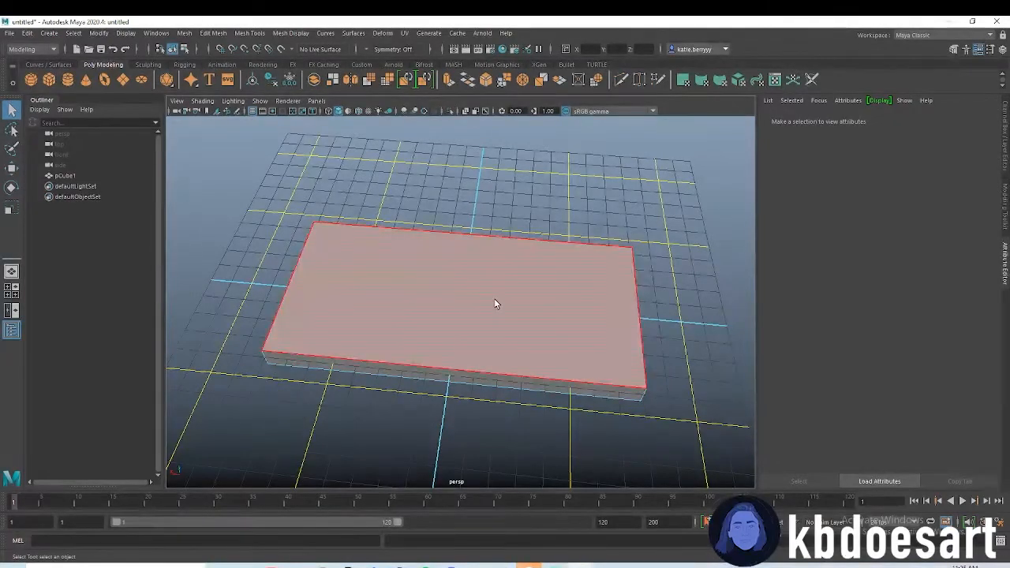
Step: Inset the slab's top face and push it down to form a rimmed, recessed tray
{"action": "left_click", "coordinate": [474, 308]}
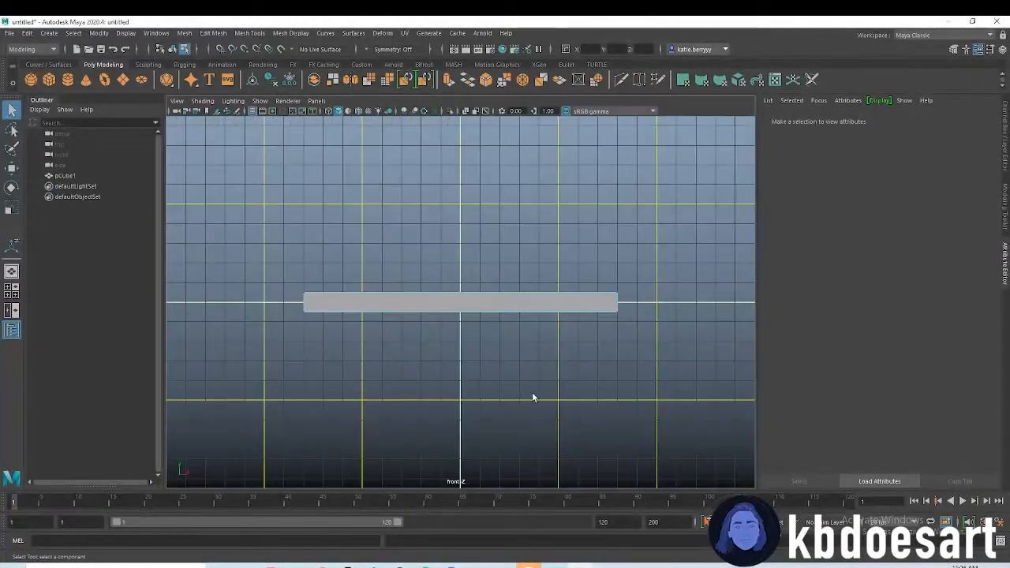
{"action": "left_click", "coordinate": [460, 301]}
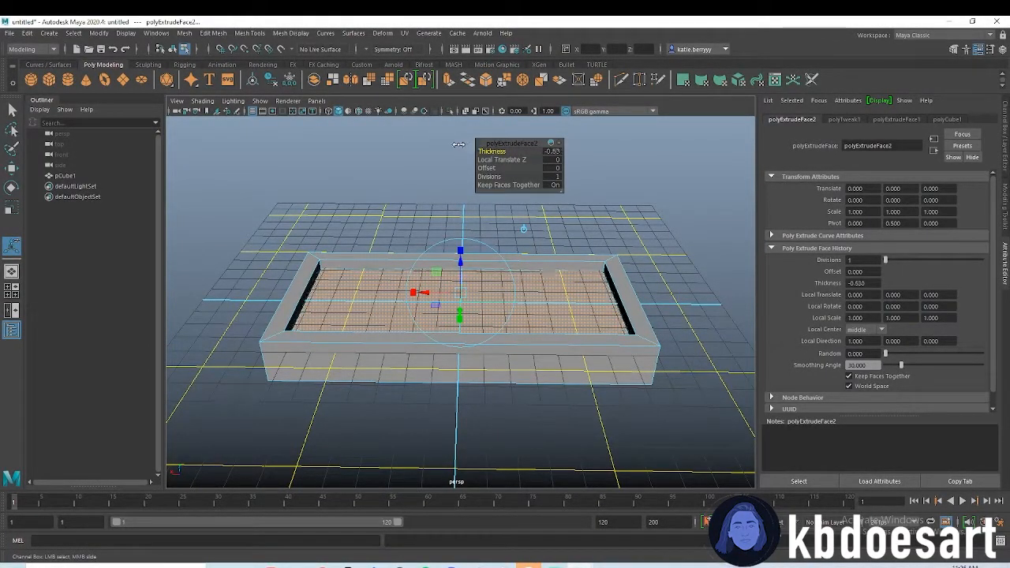
{"action": "left_click_drag", "start_coordinate": [473, 300], "coordinate": [442, 252]}
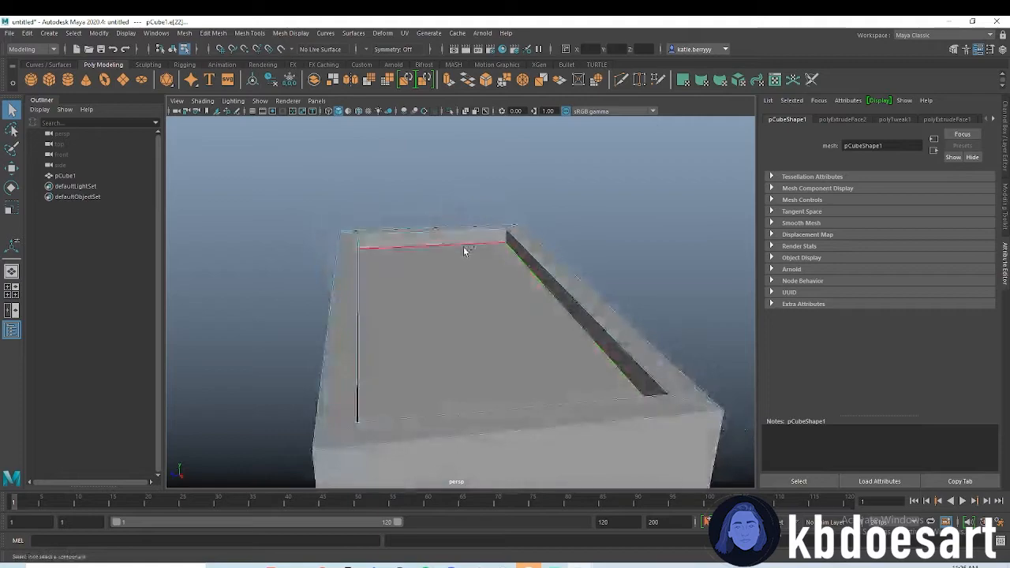
Step: Bevel the inner rim edges, widening the bevel fraction to soften the frame
{"action": "left_click_drag", "start_coordinate": [466, 251], "coordinate": [469, 219]}
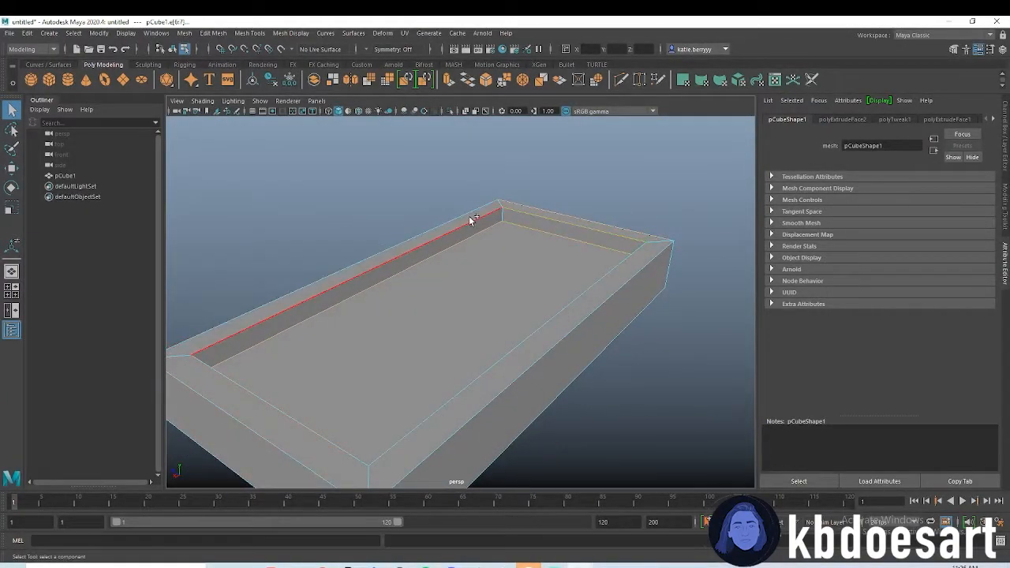
{"action": "left_click", "coordinate": [632, 324]}
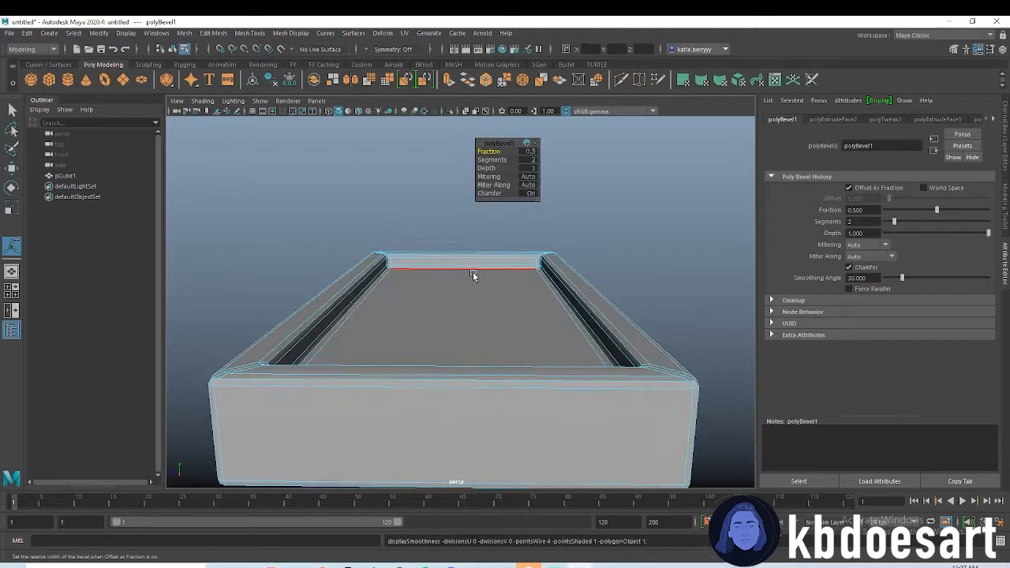
{"action": "left_click_drag", "start_coordinate": [474, 277], "coordinate": [336, 315]}
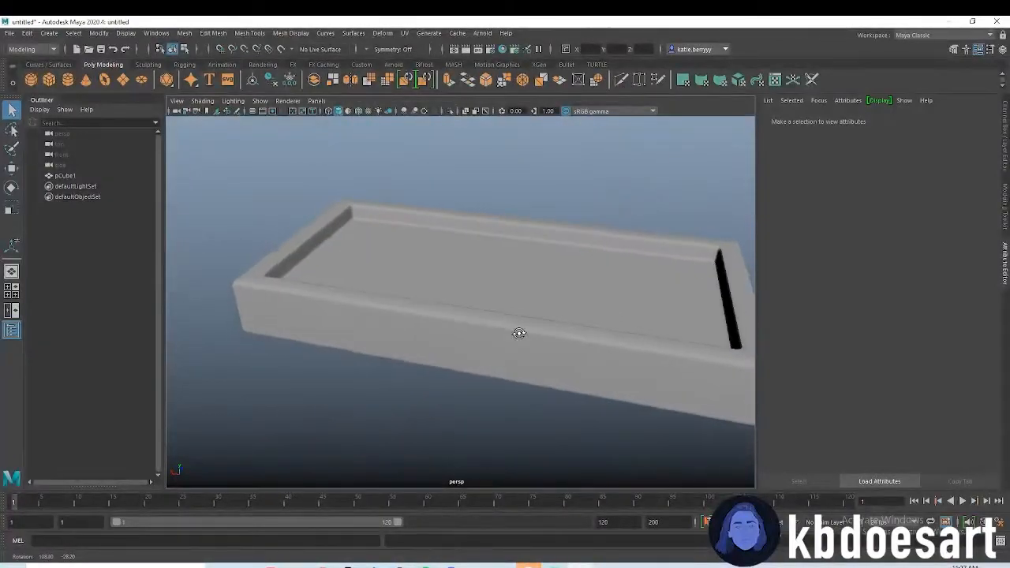
{"action": "left_click_drag", "start_coordinate": [520, 333], "coordinate": [562, 327]}
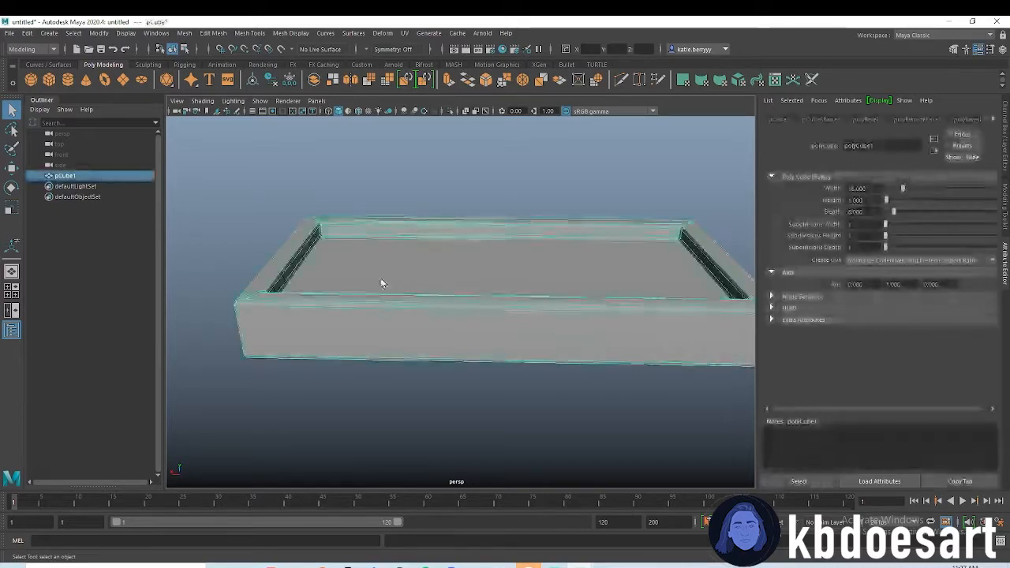
Step: Insert vertical edge loops along the table's long sides with the Insert Edge Loop Tool
{"action": "right_click", "coordinate": [383, 283]}
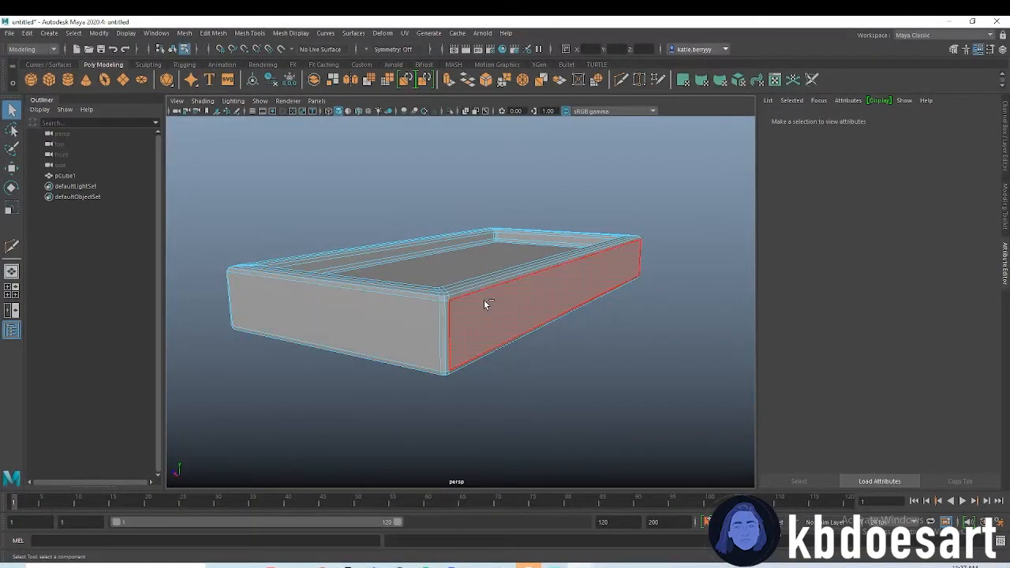
{"action": "right_click", "coordinate": [487, 304]}
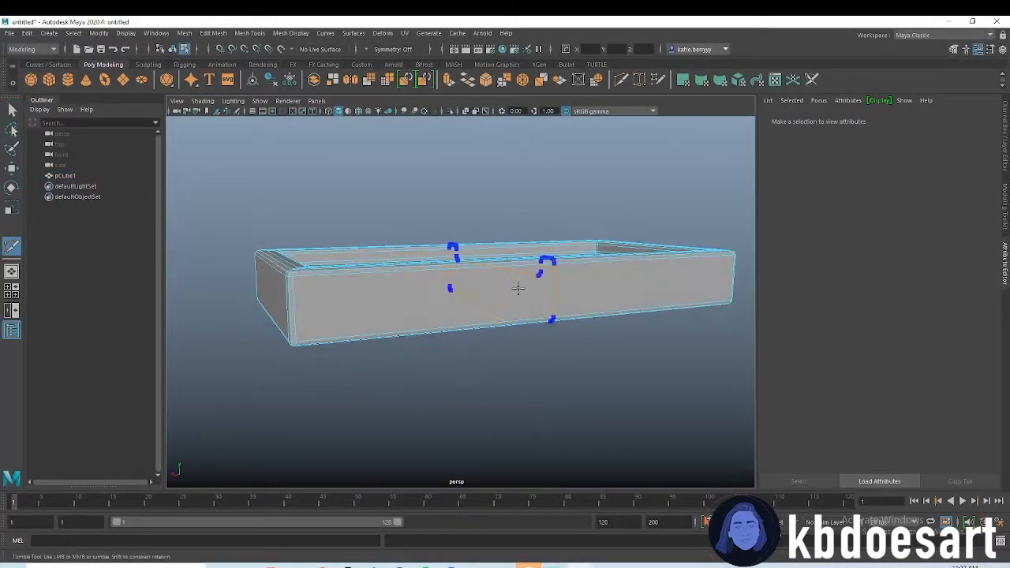
{"action": "left_click_drag", "start_coordinate": [519, 288], "coordinate": [465, 375]}
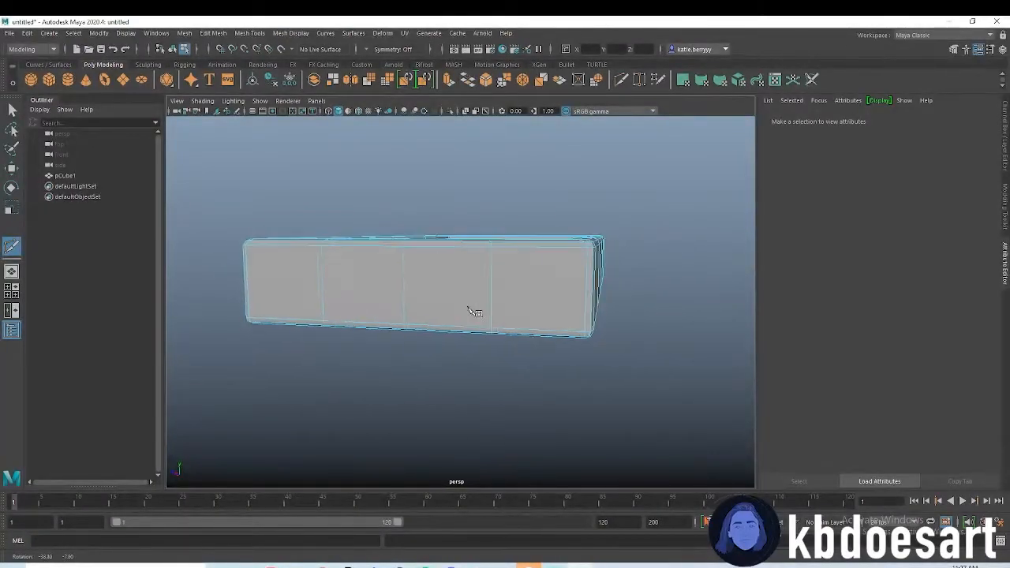
{"action": "left_click_drag", "start_coordinate": [474, 316], "coordinate": [450, 346]}
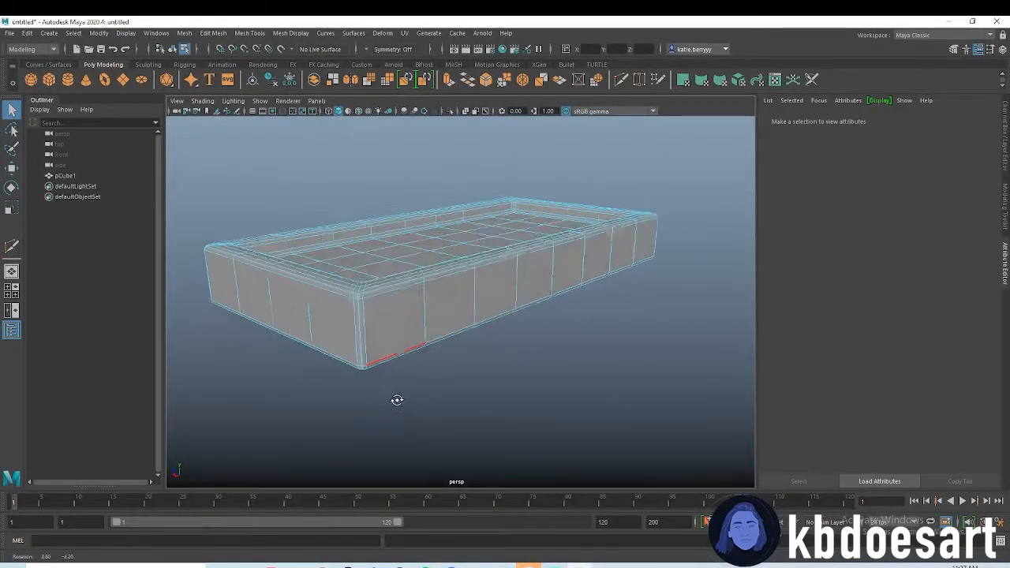
Step: Add a horizontal edge loop around the sides and pick faces at a corner
{"action": "right_click", "coordinate": [397, 401]}
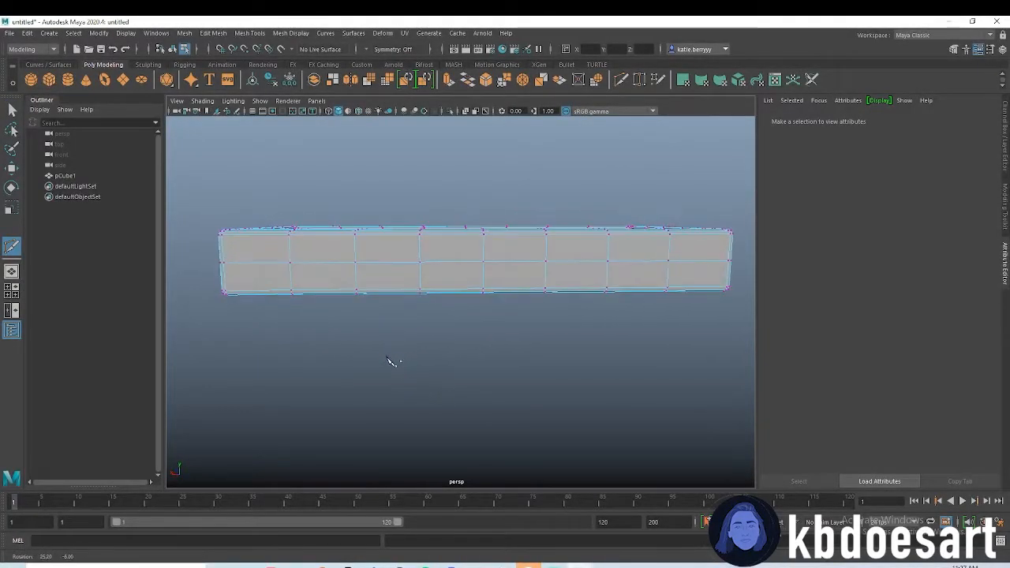
{"action": "left_click_drag", "start_coordinate": [394, 361], "coordinate": [462, 293]}
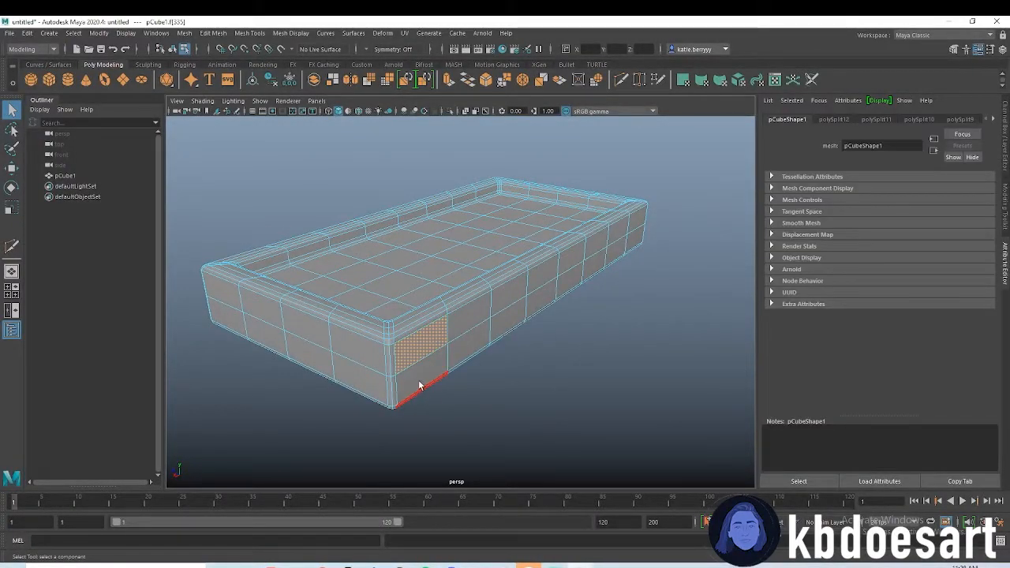
{"action": "left_click_drag", "start_coordinate": [419, 387], "coordinate": [442, 399]}
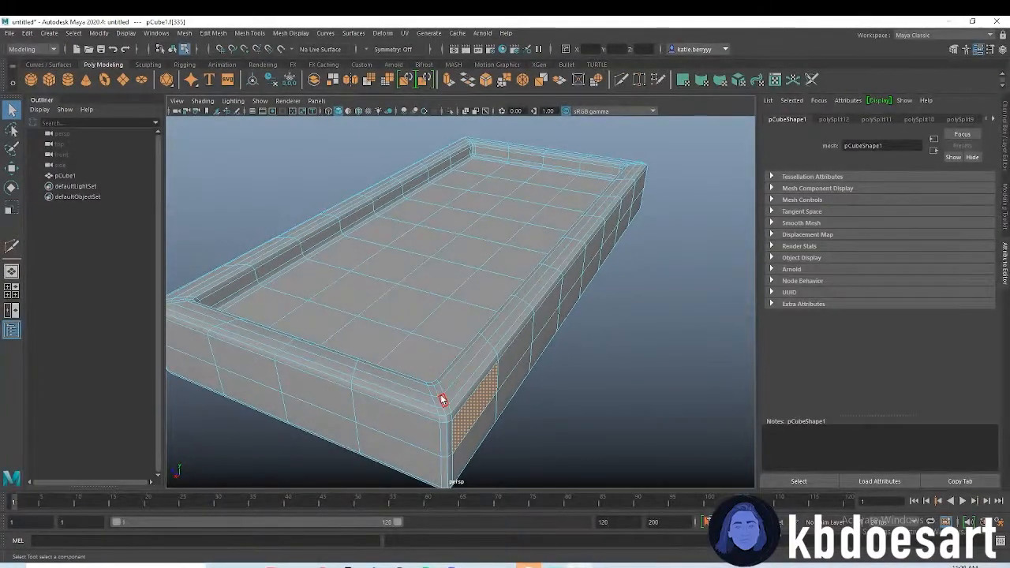
Step: Select the corner and mid-side rim faces and extrude them inward as pocket notches
{"action": "left_click", "coordinate": [442, 398]}
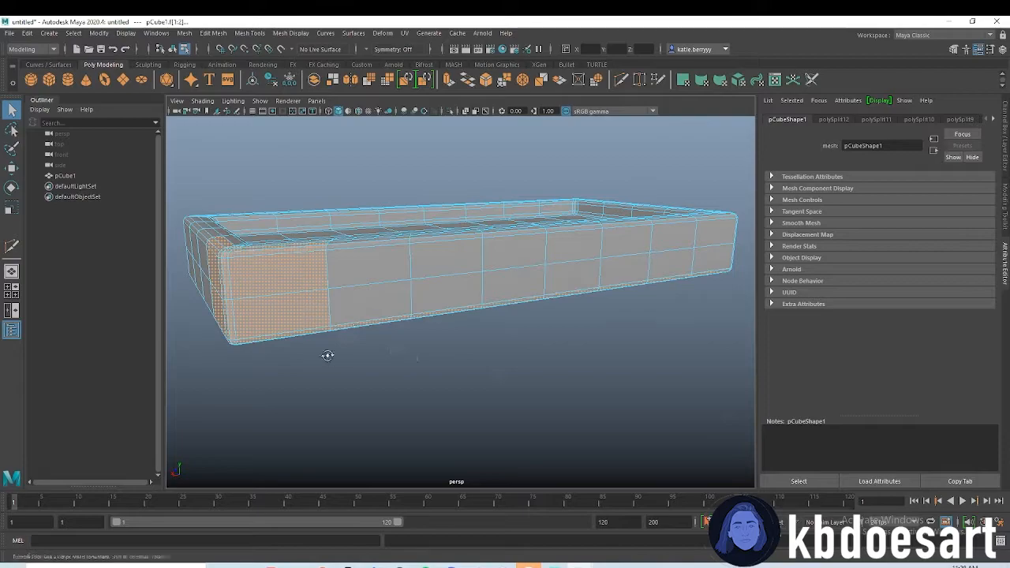
{"action": "left_click_drag", "start_coordinate": [327, 355], "coordinate": [565, 376]}
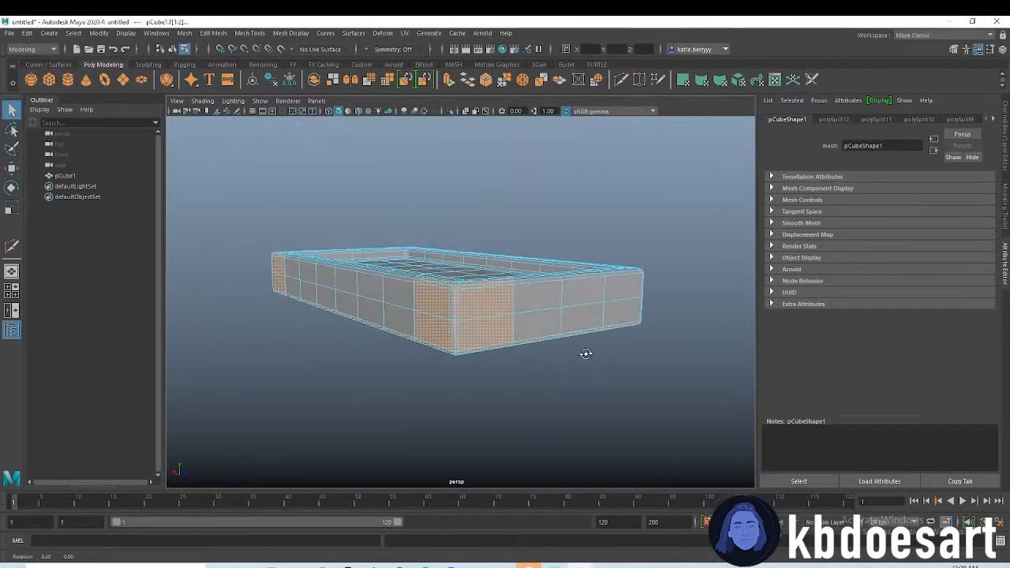
{"action": "left_click_drag", "start_coordinate": [586, 354], "coordinate": [625, 399]}
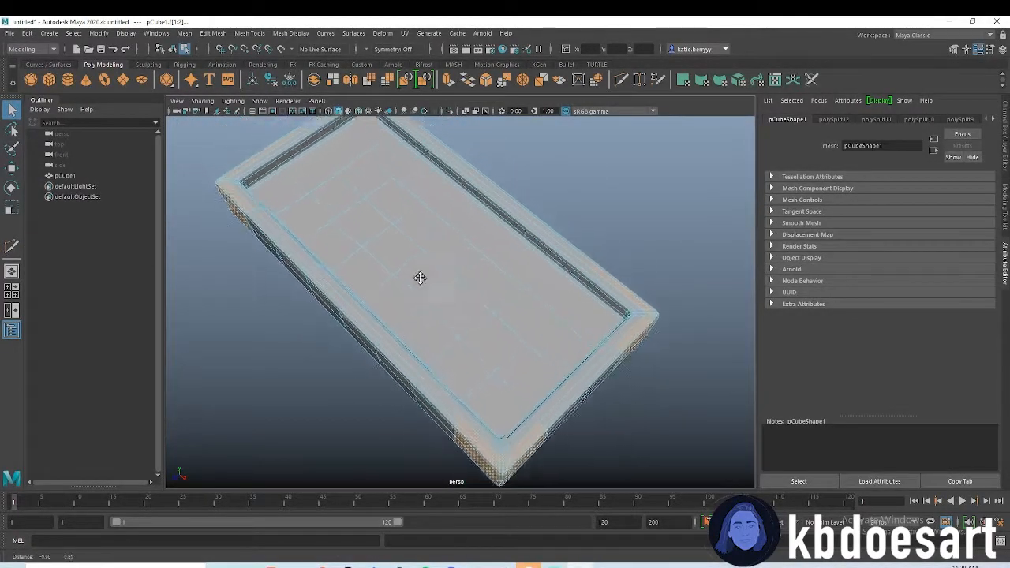
{"action": "left_click_drag", "start_coordinate": [420, 278], "coordinate": [482, 335]}
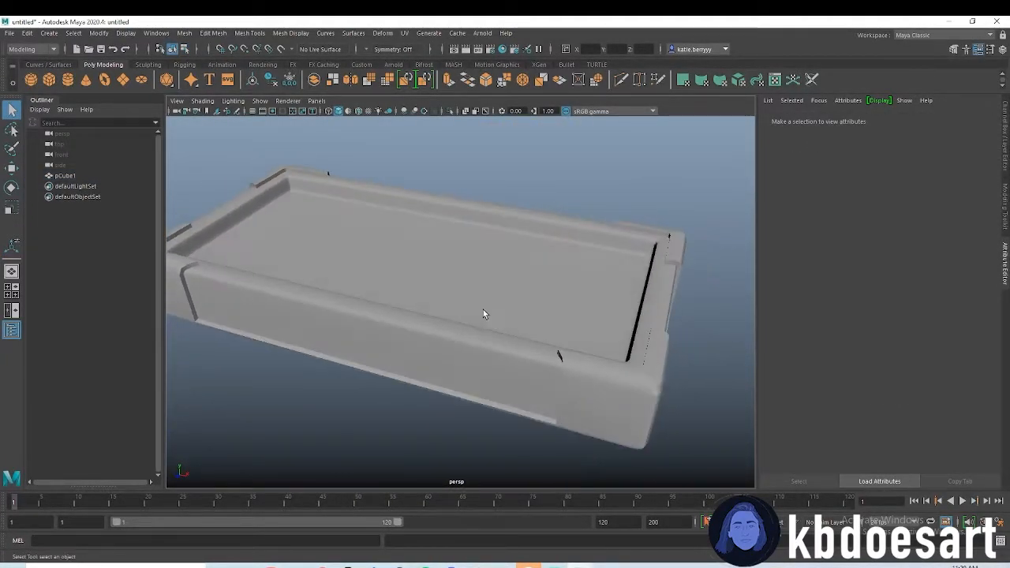
Step: Raise a new cylinder above the table and slide studs into place along the rim
{"action": "left_click_drag", "start_coordinate": [484, 314], "coordinate": [346, 233]}
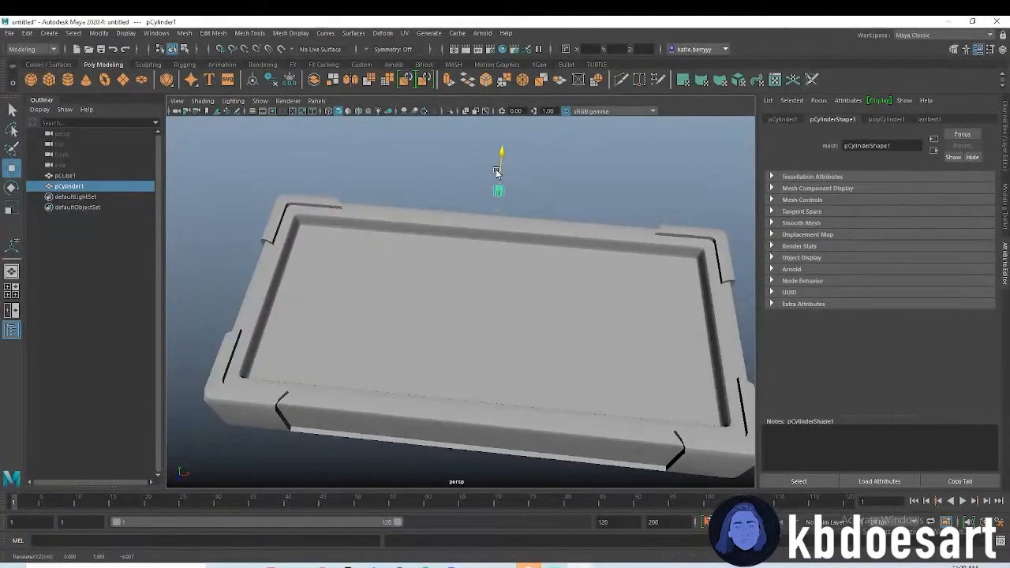
{"action": "left_click_drag", "start_coordinate": [497, 170], "coordinate": [383, 205]}
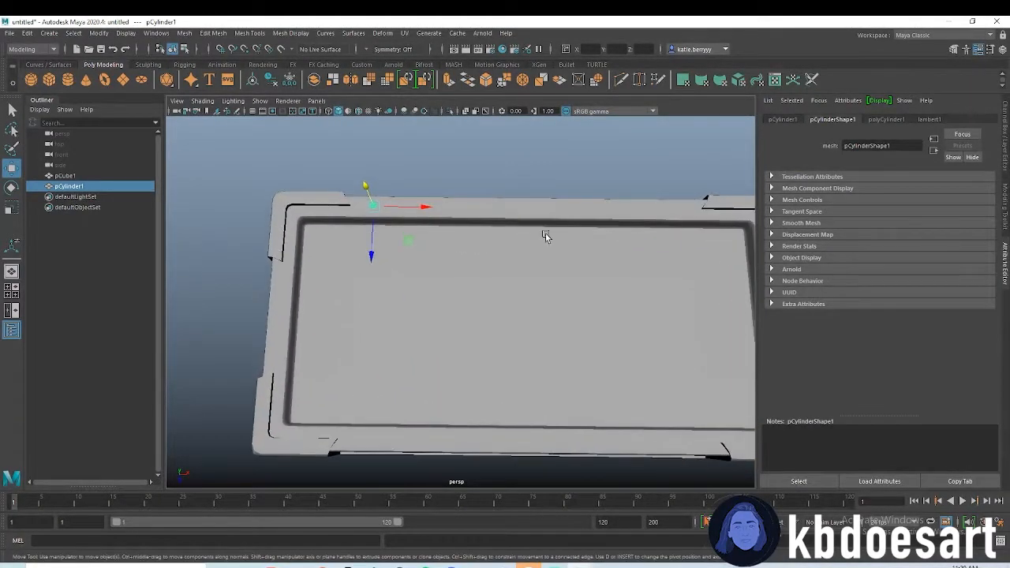
{"action": "left_click", "coordinate": [66, 175]}
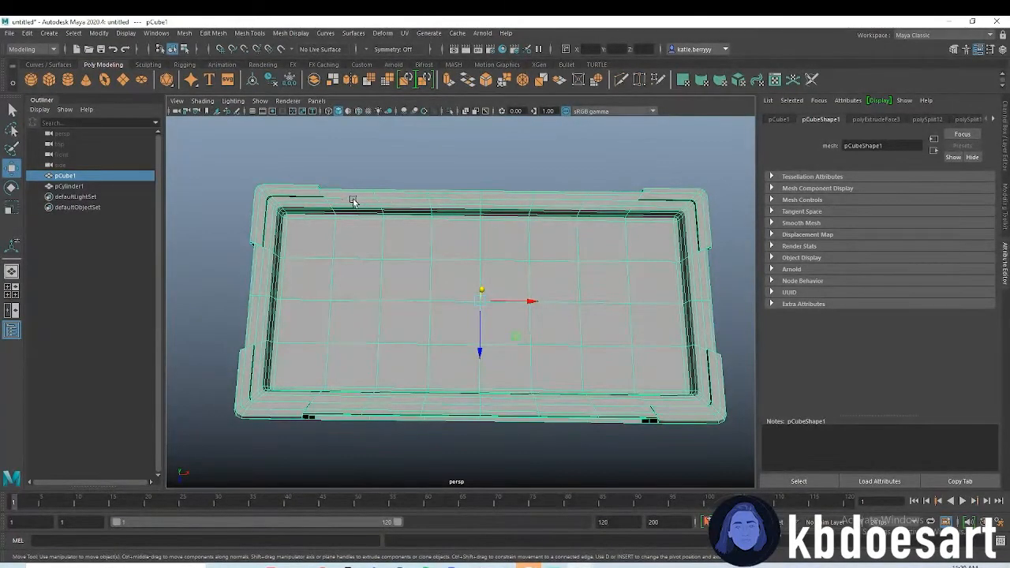
{"action": "left_click", "coordinate": [70, 187]}
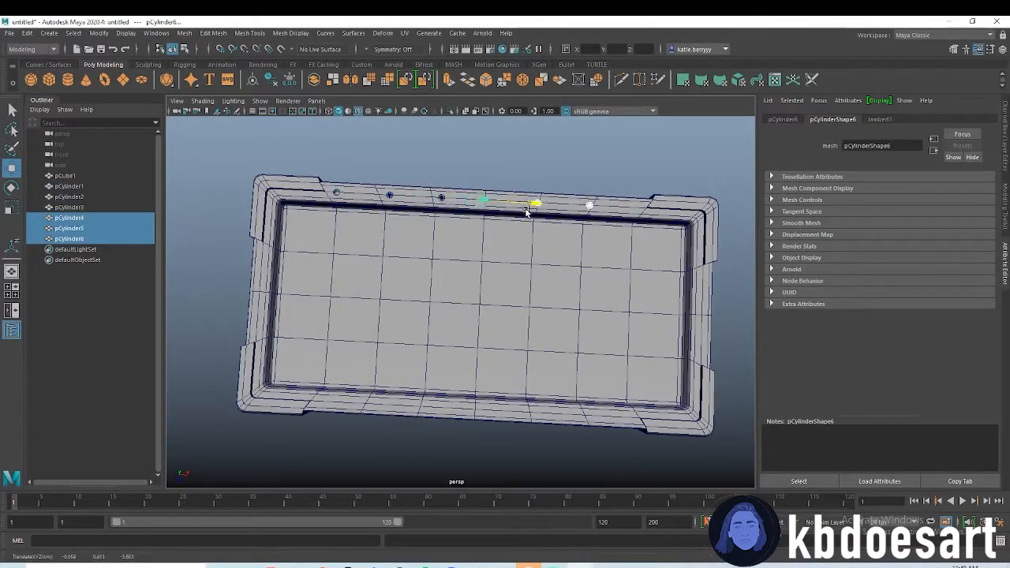
{"action": "left_click_drag", "start_coordinate": [528, 207], "coordinate": [573, 210]}
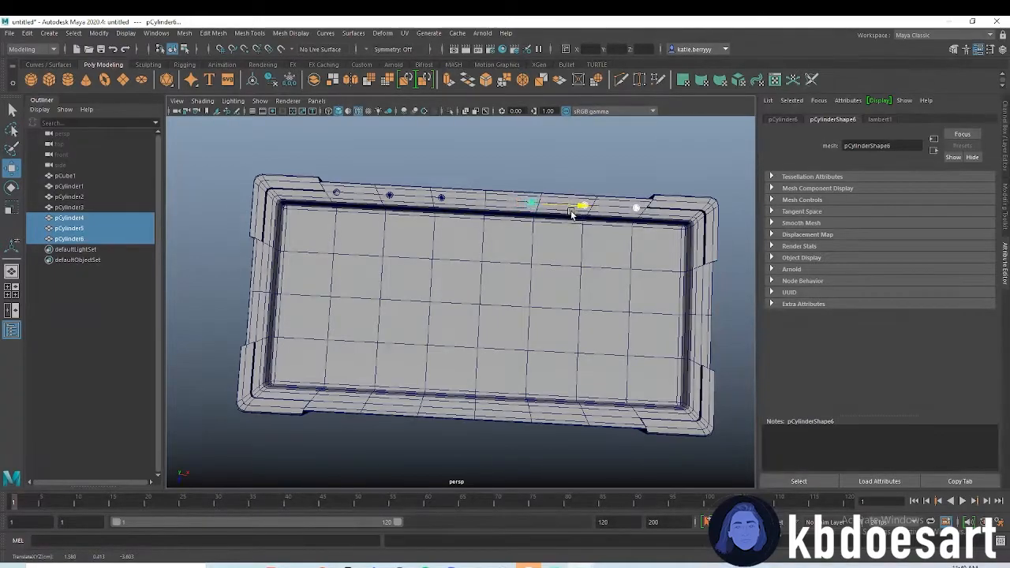
Step: Group the three side studs with Ctrl+G and move the group onto the left rail
{"action": "left_click", "coordinate": [69, 186]}
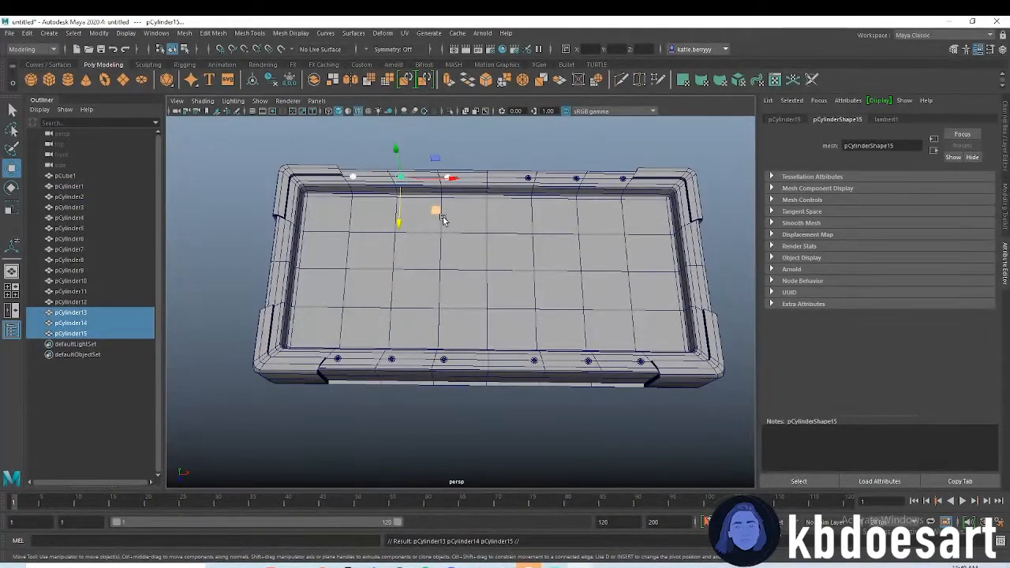
{"action": "key", "text": "ctrl+g"}
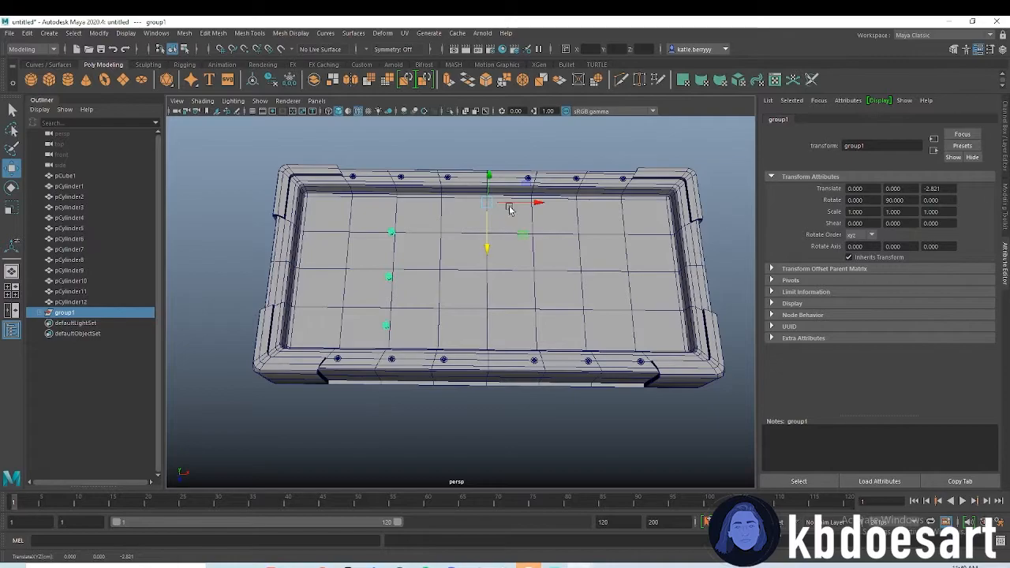
{"action": "left_click_drag", "start_coordinate": [539, 203], "coordinate": [433, 202]}
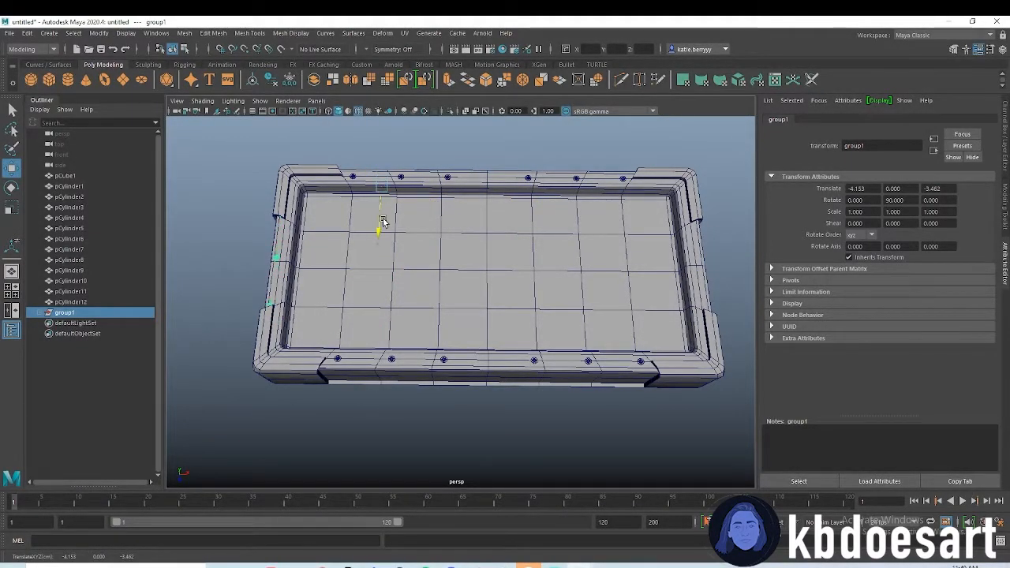
{"action": "left_click_drag", "start_coordinate": [383, 225], "coordinate": [381, 229]}
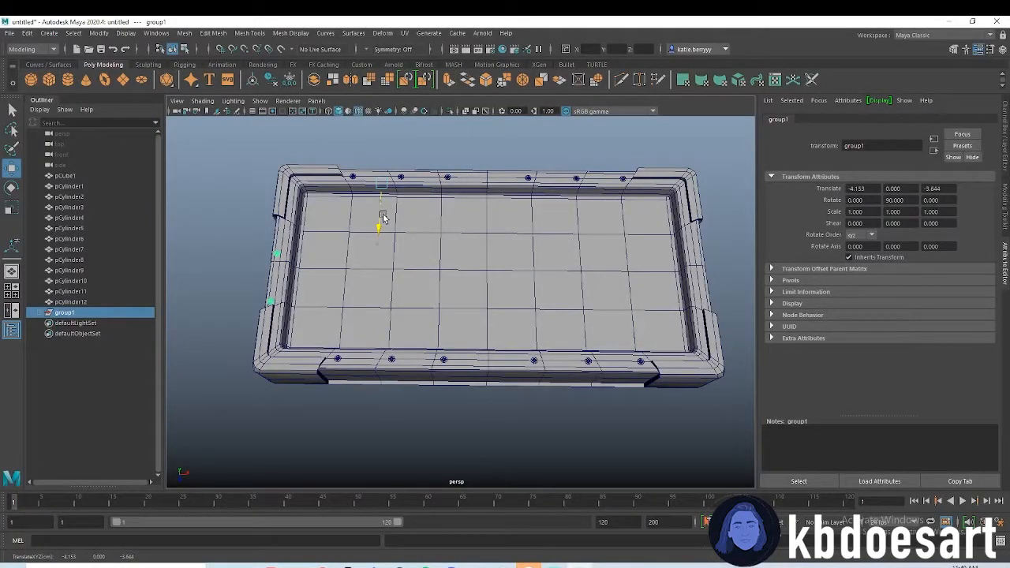
Step: Expand group1 in the Outliner and select studs to copy for the opposite side
{"action": "left_click", "coordinate": [65, 176]}
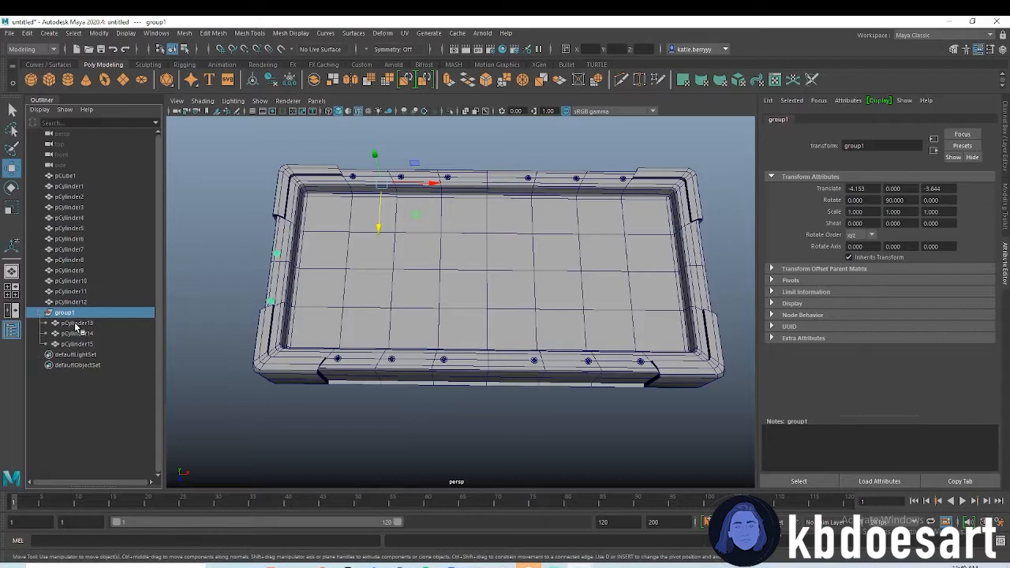
{"action": "left_click", "coordinate": [77, 343]}
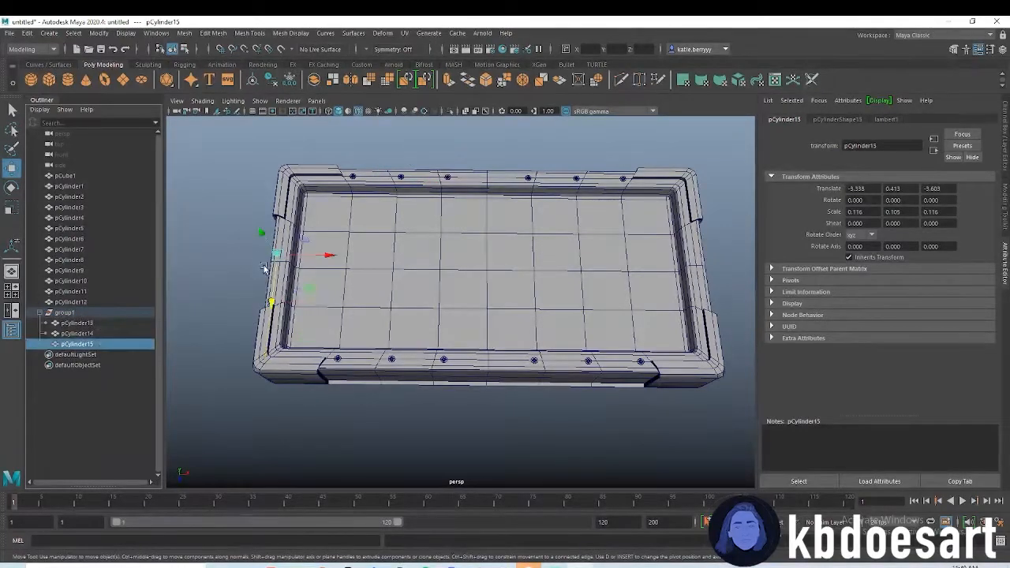
{"action": "left_click", "coordinate": [77, 333]}
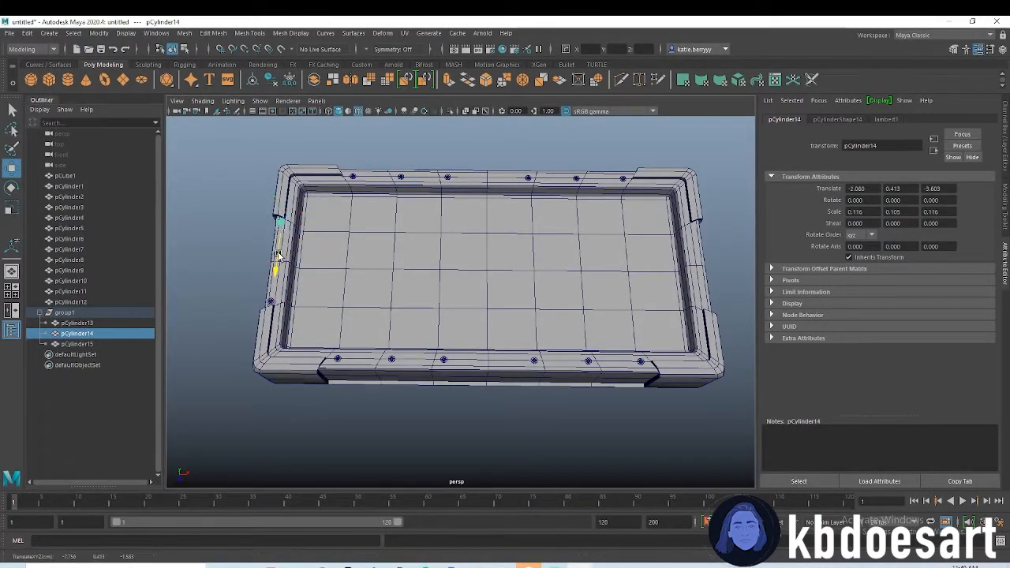
{"action": "left_click", "coordinate": [253, 308]}
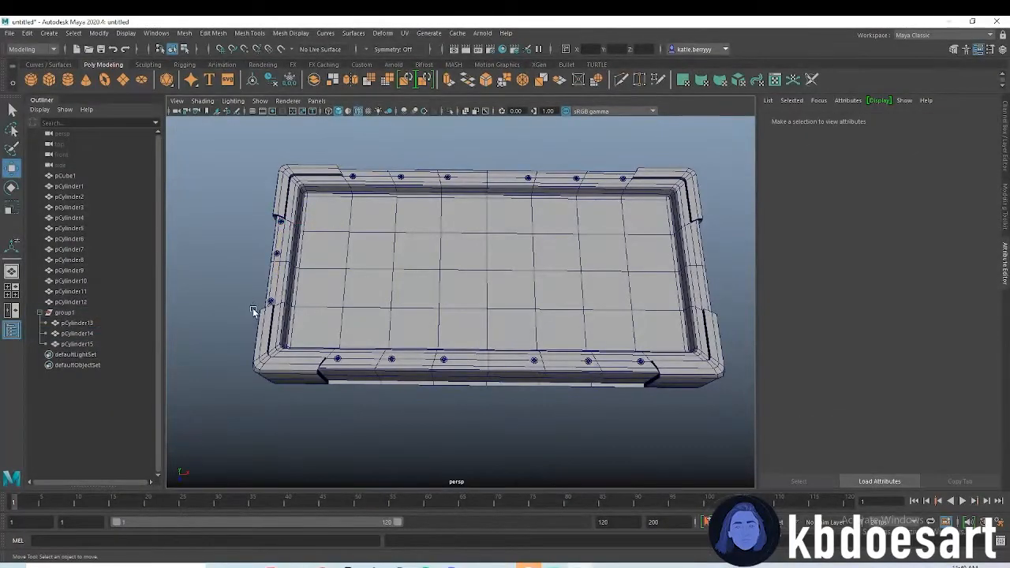
{"action": "left_click", "coordinate": [77, 345]}
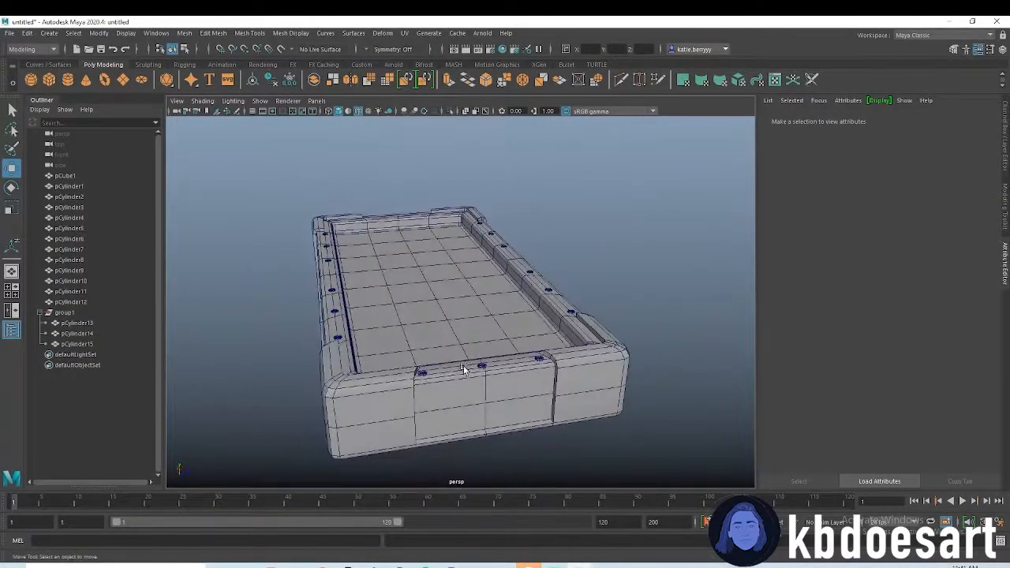
{"action": "left_click", "coordinate": [76, 322]}
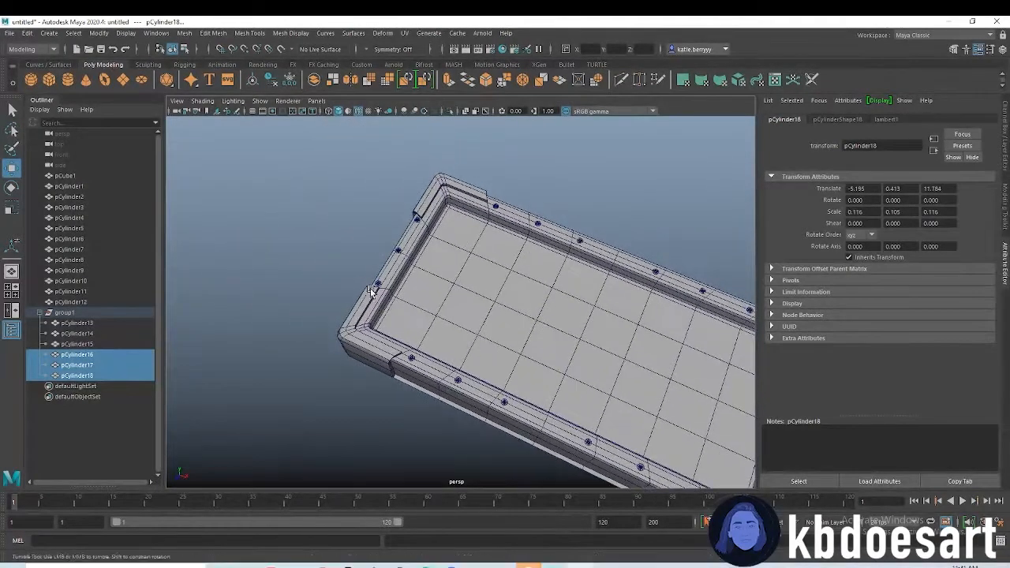
{"action": "left_click", "coordinate": [65, 312]}
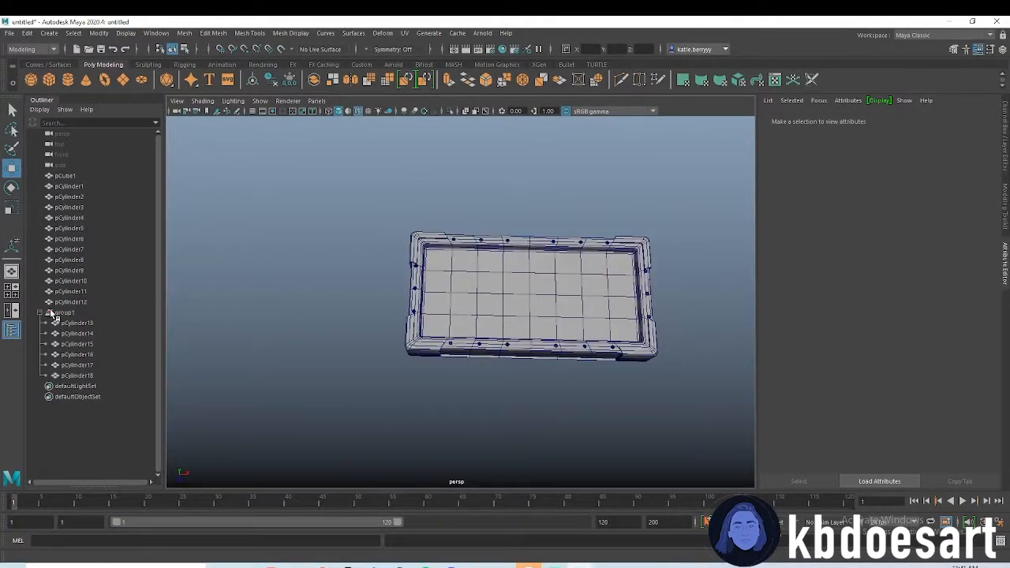
{"action": "left_click", "coordinate": [65, 313]}
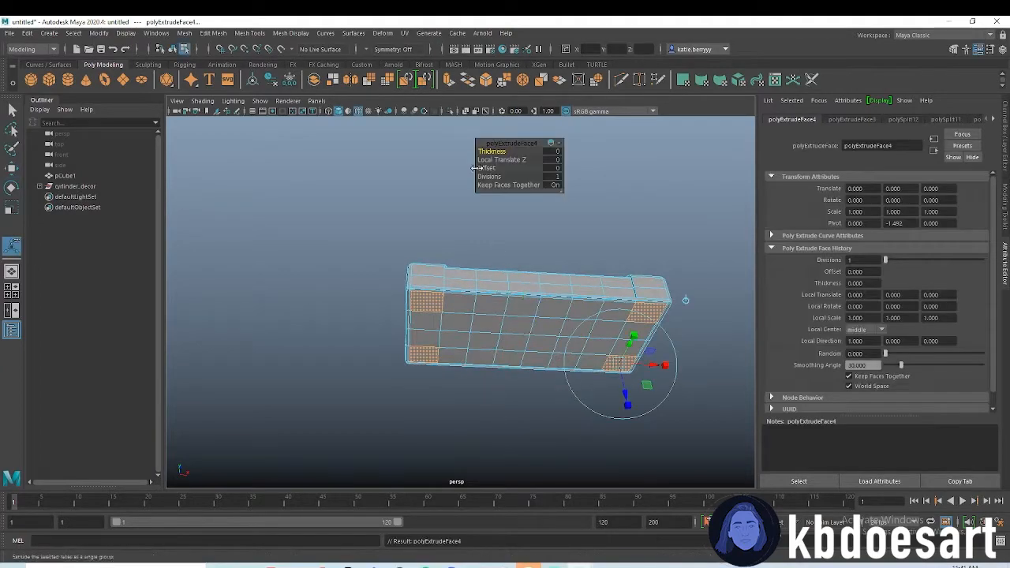
Step: Extrude the four underside corner faces to about 3.68 thickness to form legs
{"action": "left_click_drag", "start_coordinate": [513, 151], "coordinate": [521, 150]}
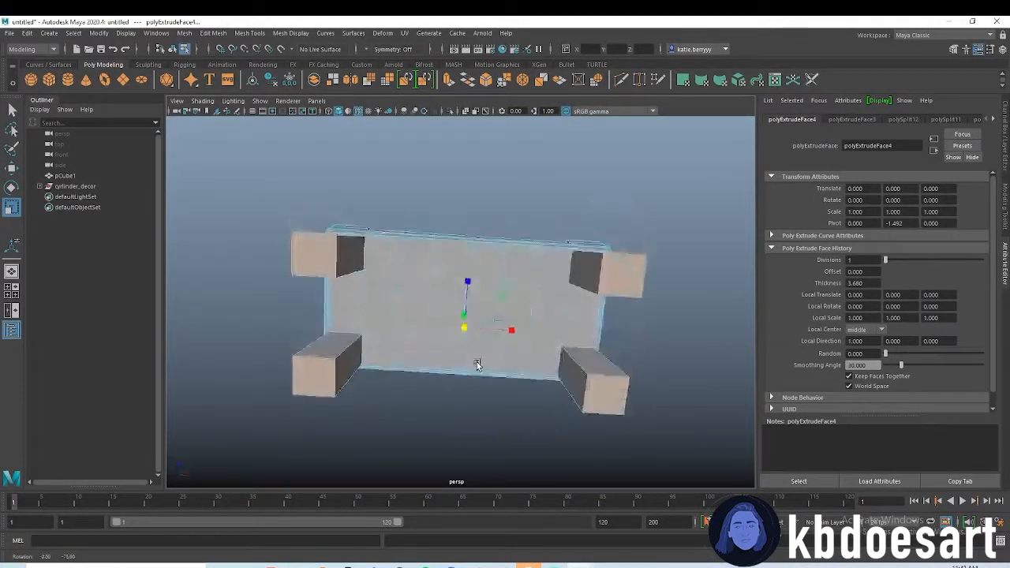
{"action": "left_click_drag", "start_coordinate": [477, 363], "coordinate": [461, 289]}
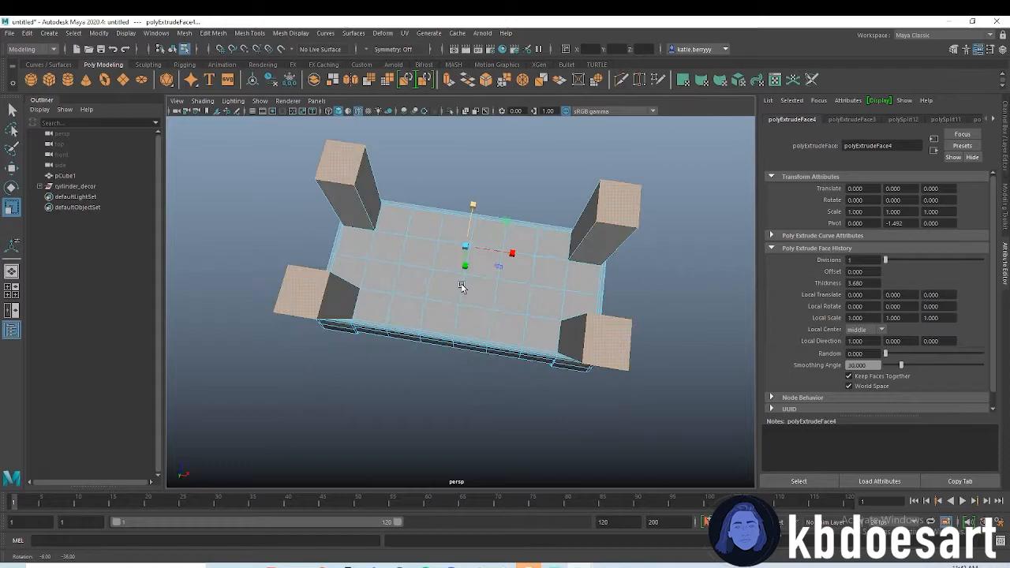
{"action": "left_click_drag", "start_coordinate": [462, 288], "coordinate": [350, 380]}
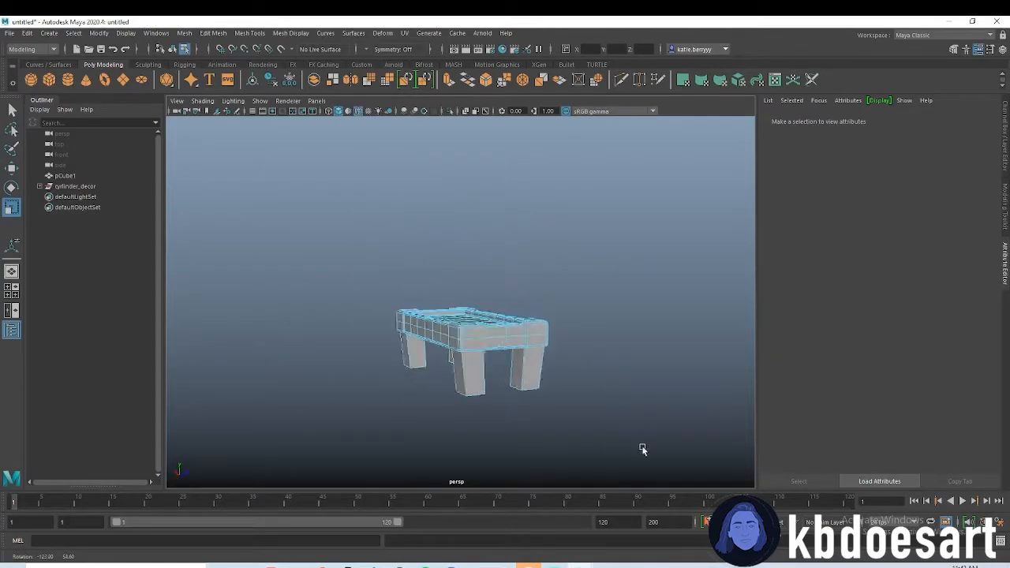
{"action": "left_click_drag", "start_coordinate": [644, 450], "coordinate": [522, 387]}
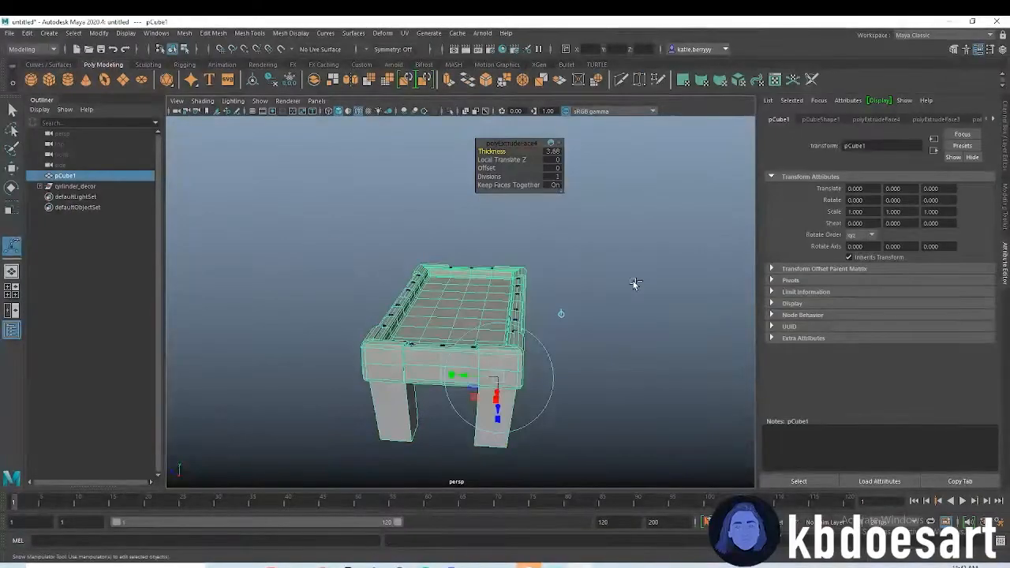
Step: Select the front apron faces and push them inward into a narrow slot
{"action": "right_click", "coordinate": [466, 371]}
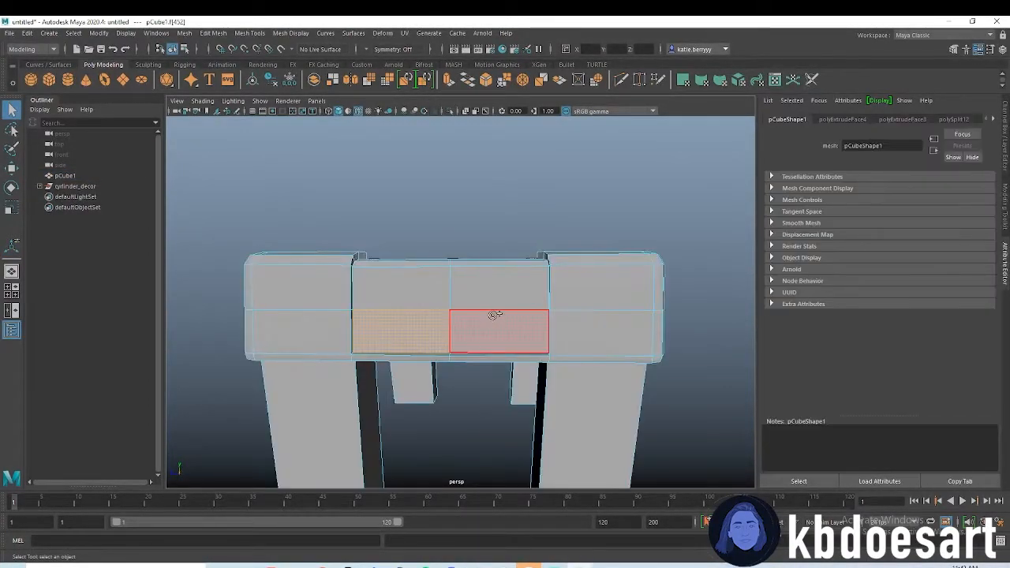
{"action": "left_click_drag", "start_coordinate": [498, 316], "coordinate": [722, 356]}
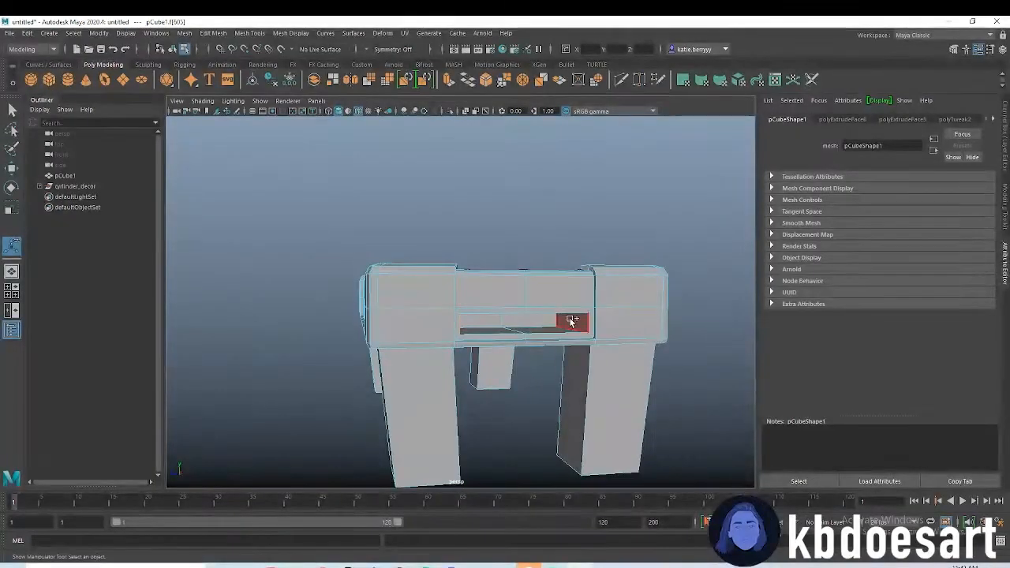
{"action": "left_click_drag", "start_coordinate": [569, 320], "coordinate": [375, 351]}
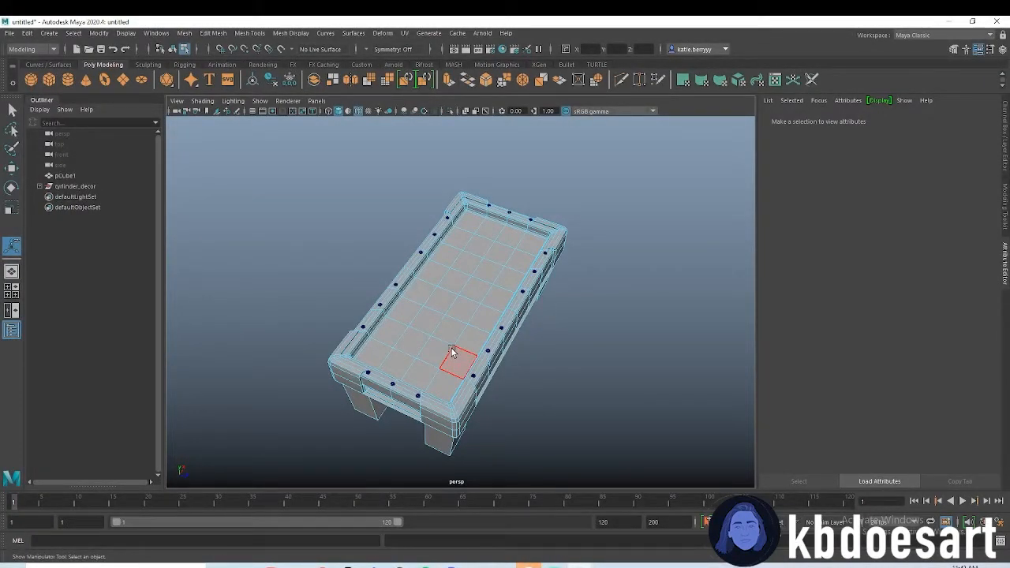
{"action": "left_click_drag", "start_coordinate": [456, 363], "coordinate": [472, 336]}
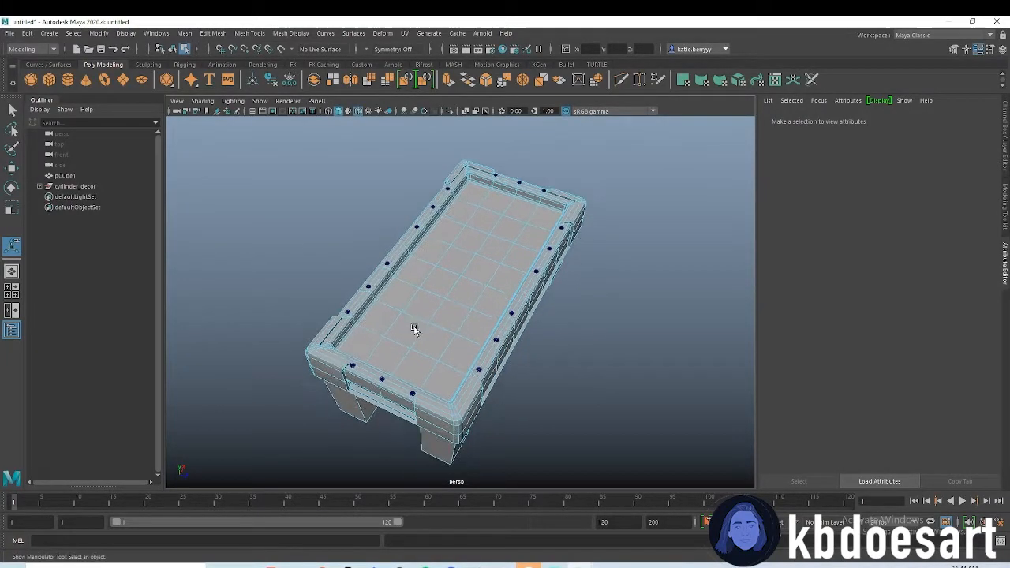
Step: Create a pocket cylinder, position it at a corner and side rail, then select copies
{"action": "left_click", "coordinate": [409, 322]}
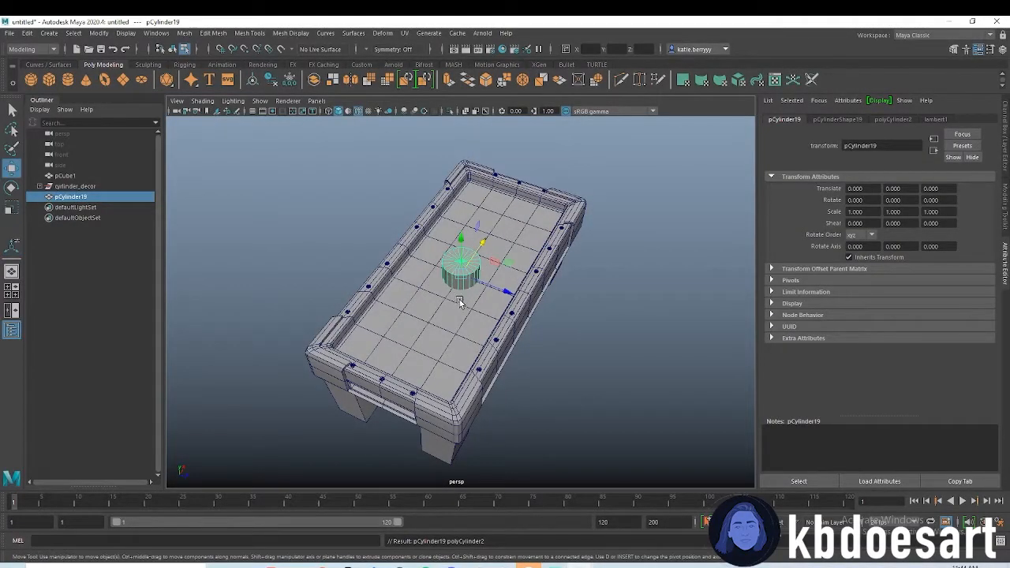
{"action": "left_click_drag", "start_coordinate": [462, 265], "coordinate": [403, 347]}
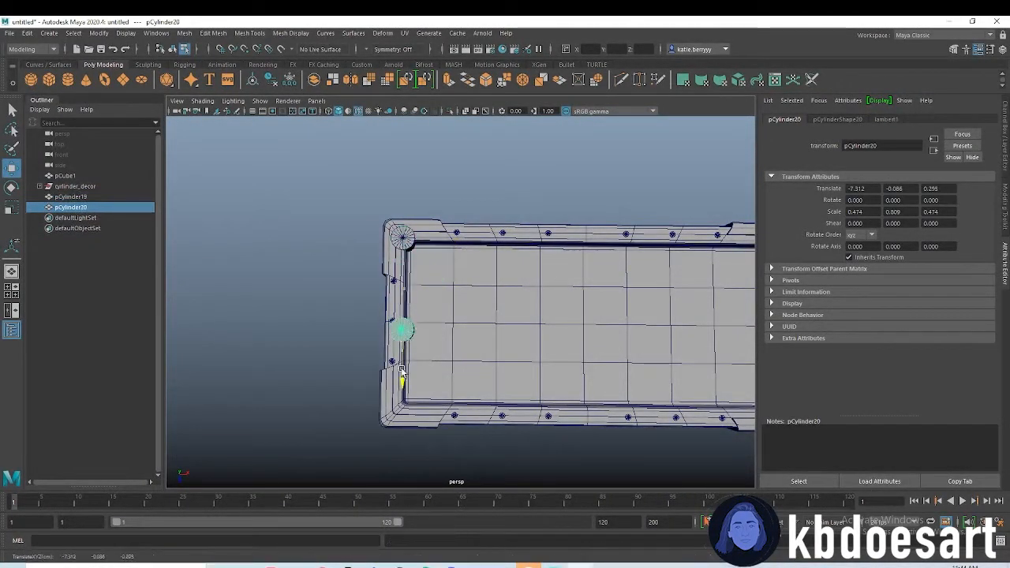
{"action": "left_click_drag", "start_coordinate": [403, 330], "coordinate": [404, 405]}
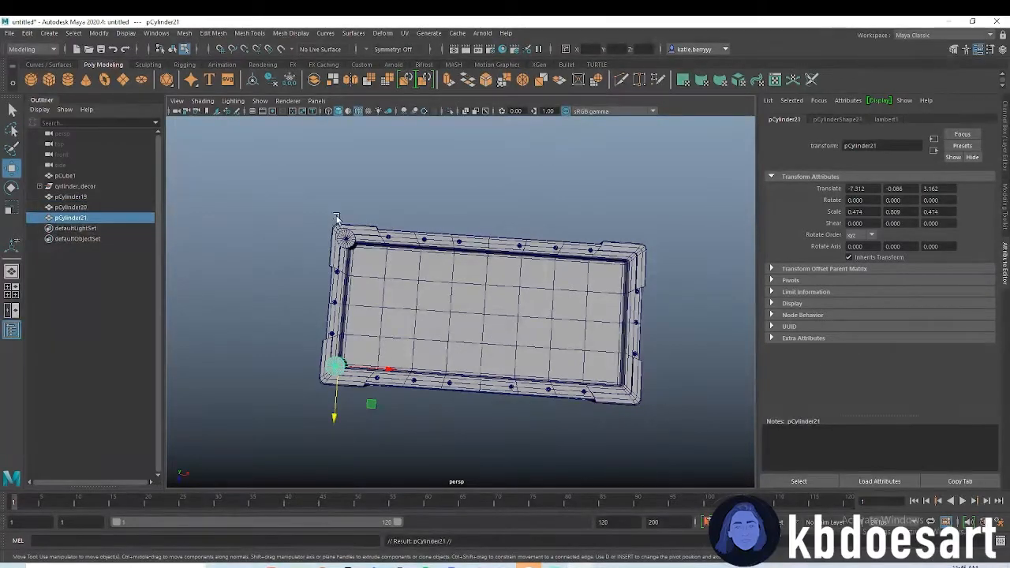
{"action": "left_click", "coordinate": [71, 207]}
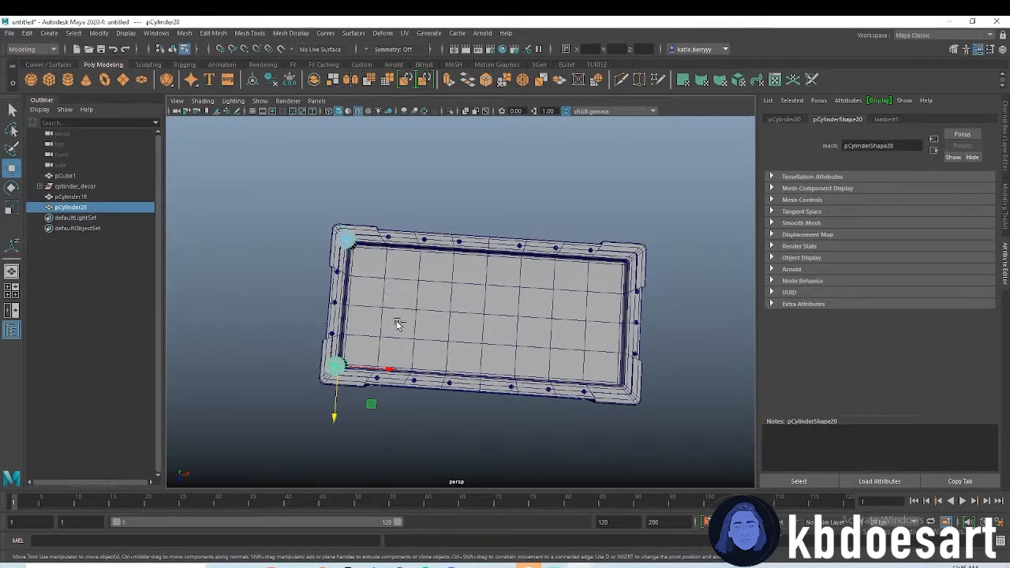
{"action": "left_click", "coordinate": [71, 196]}
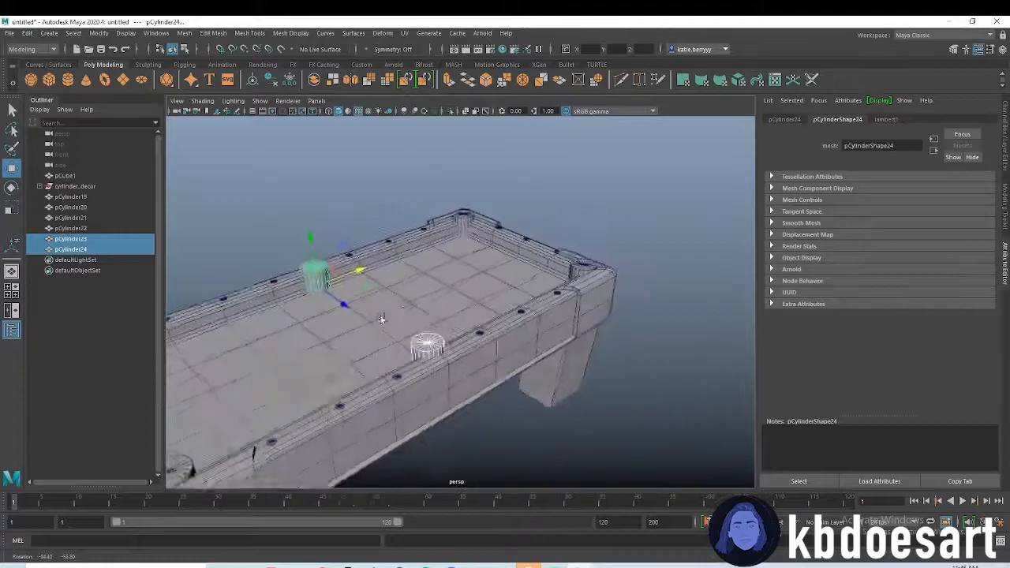
Step: Extrude the pocket's circular top face downward to about -1.26 thickness
{"action": "left_click_drag", "start_coordinate": [458, 316], "coordinate": [438, 221]}
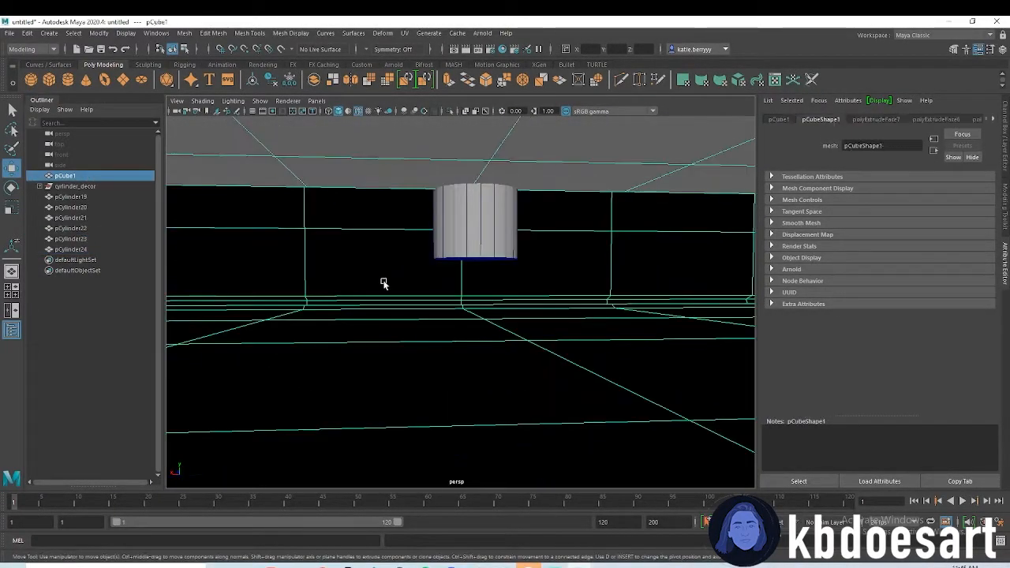
{"action": "right_click", "coordinate": [442, 285]}
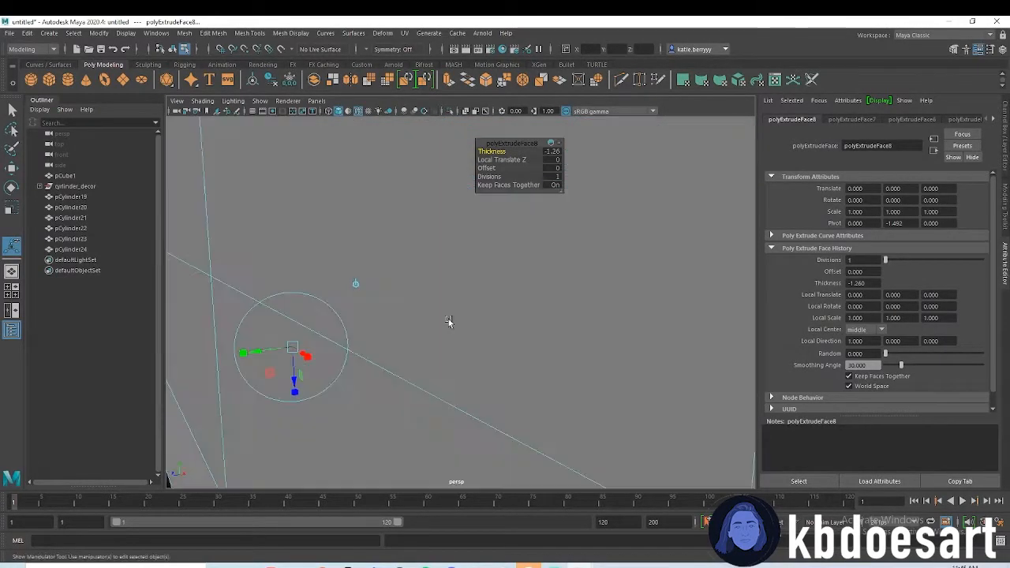
{"action": "left_click_drag", "start_coordinate": [473, 316], "coordinate": [371, 299]}
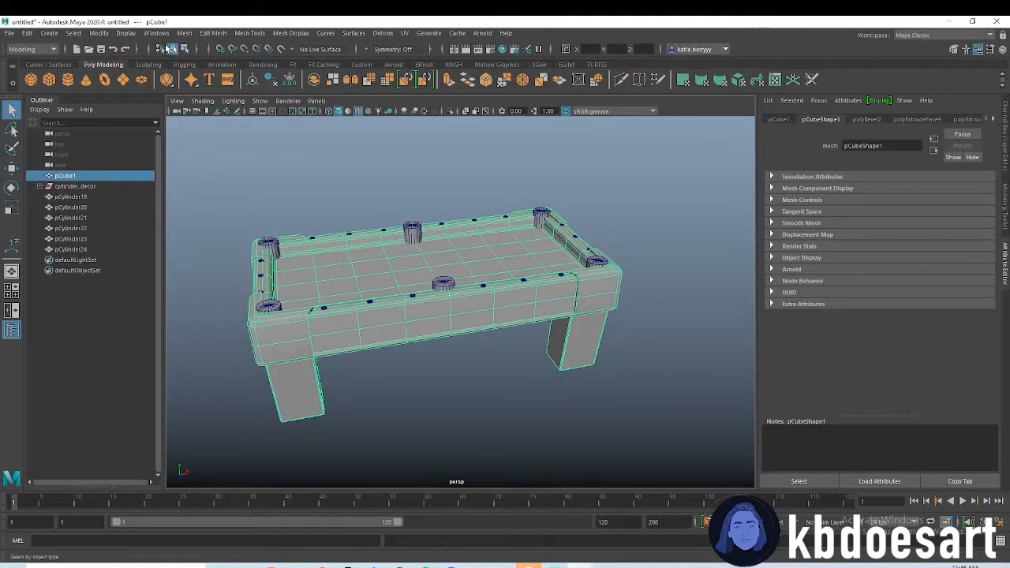
Step: Bevel pCube1's edges with Fraction 0.5 and 2 Segments
{"action": "left_click", "coordinate": [184, 33]}
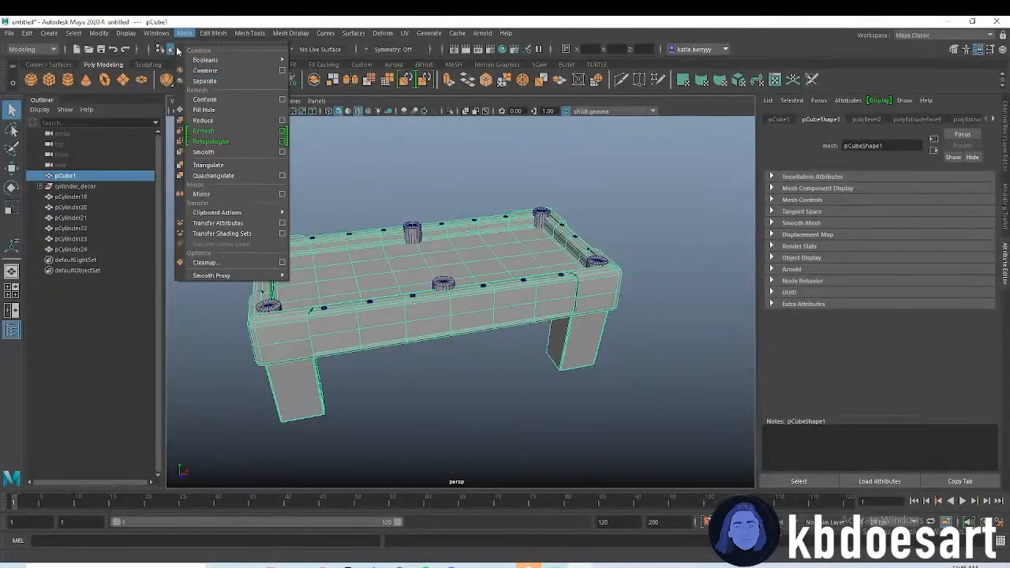
{"action": "left_click", "coordinate": [203, 152]}
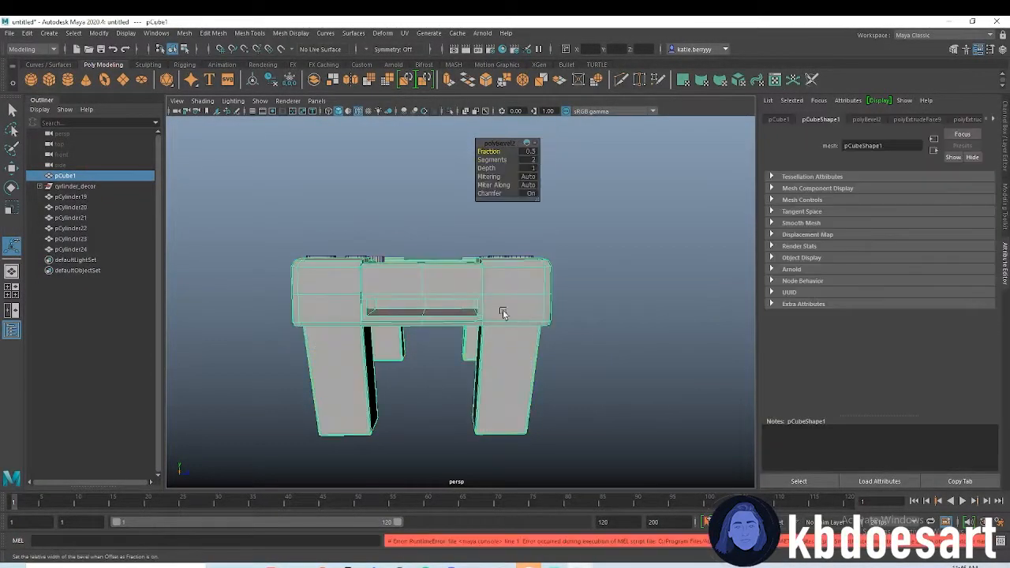
{"action": "left_click_drag", "start_coordinate": [505, 316], "coordinate": [323, 274]}
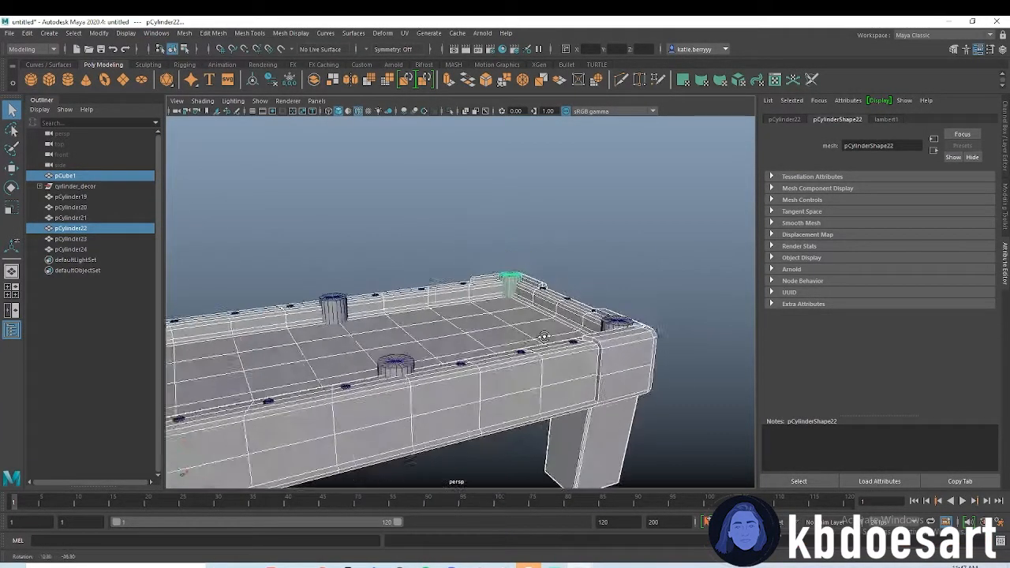
Step: Boolean-difference each pocket cylinder out of the table body, one cylinder after another
{"action": "left_click", "coordinate": [65, 175]}
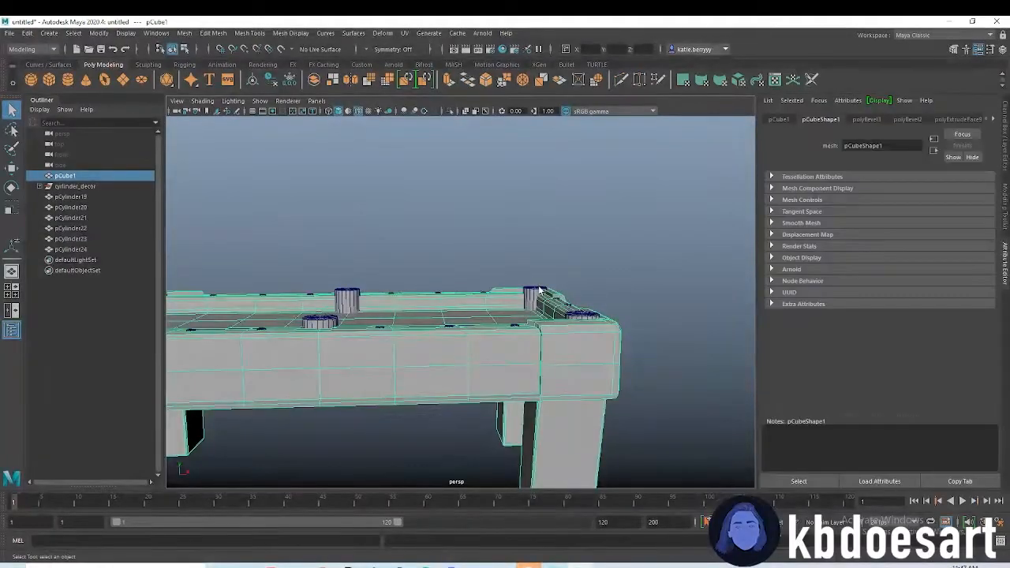
{"action": "left_click", "coordinate": [184, 33]}
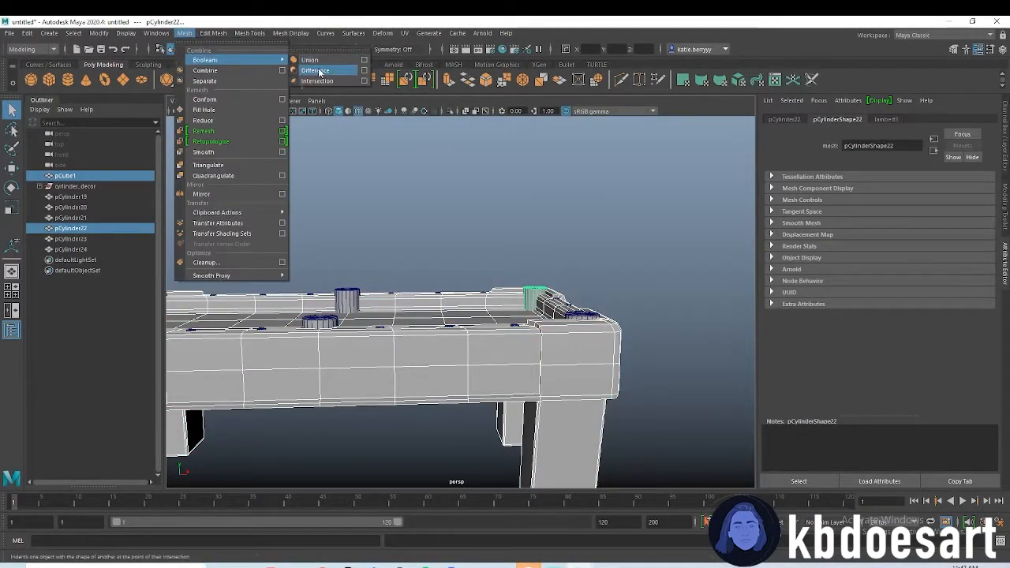
{"action": "left_click", "coordinate": [315, 71]}
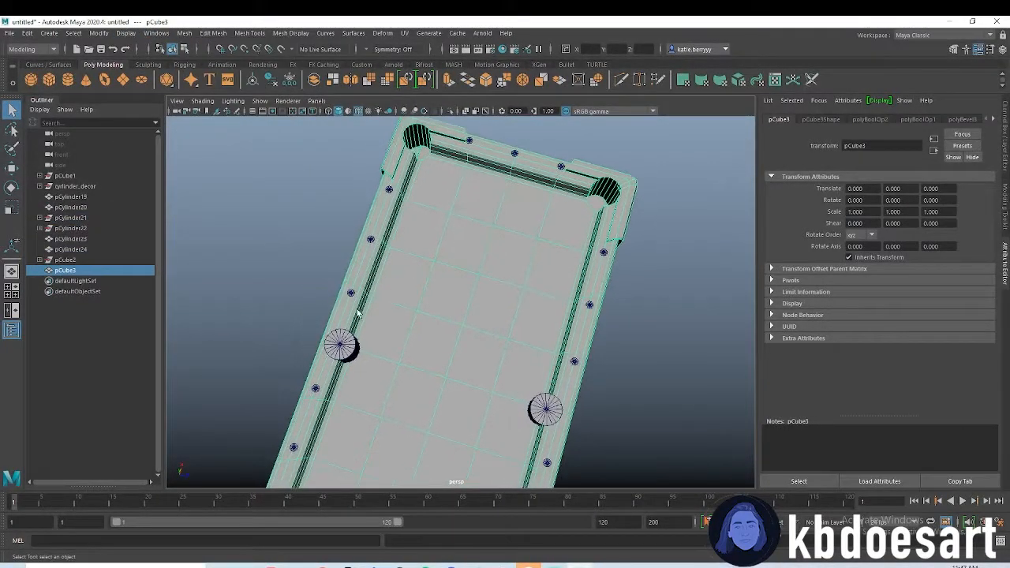
{"action": "left_click", "coordinate": [184, 33]}
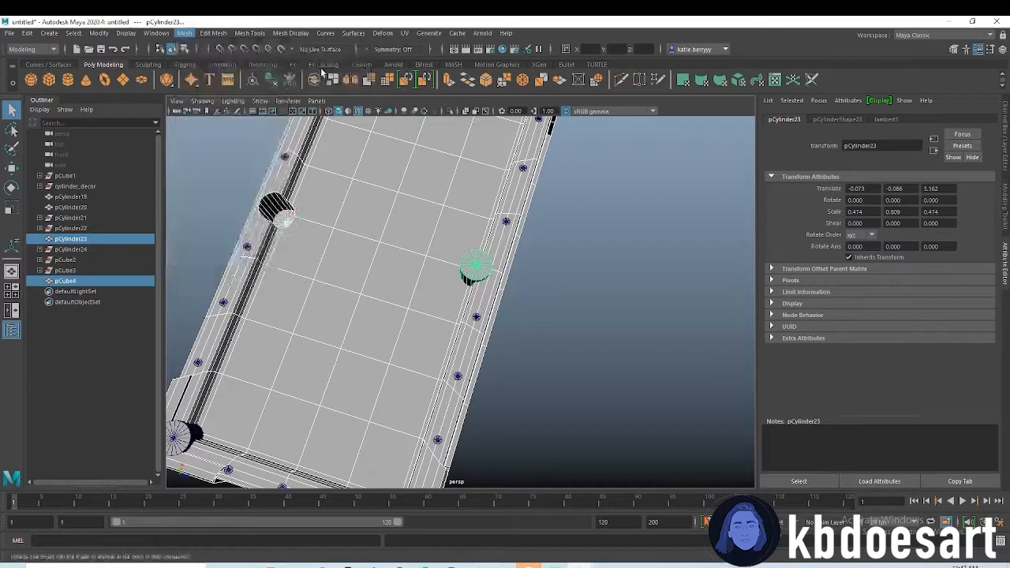
{"action": "left_click", "coordinate": [213, 33]}
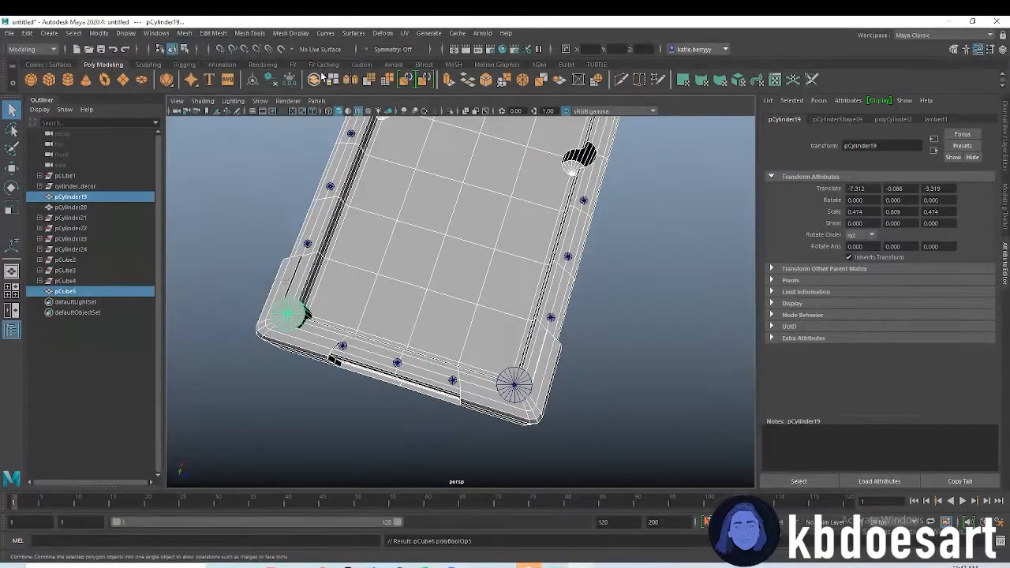
{"action": "left_click", "coordinate": [184, 34]}
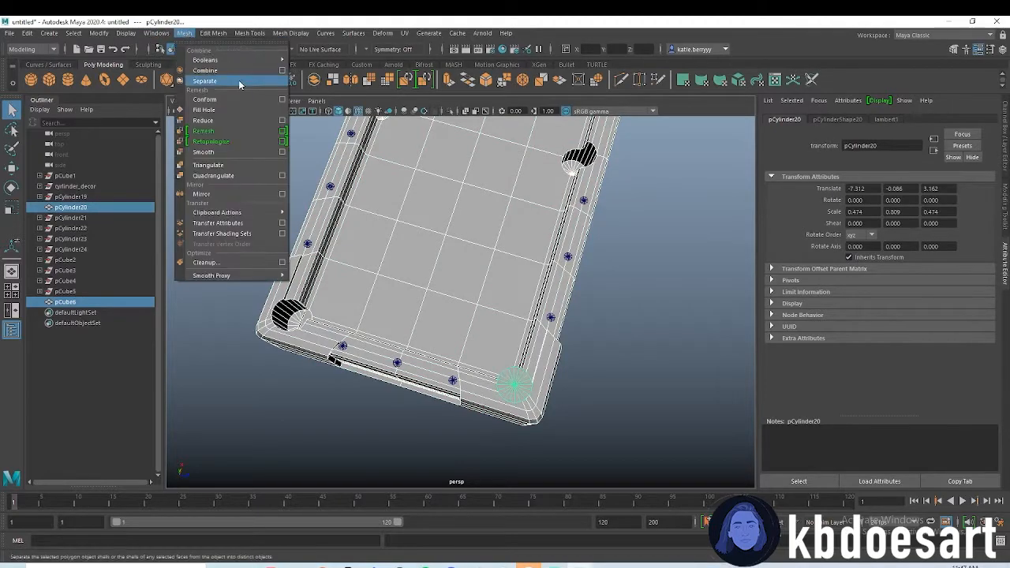
{"action": "left_click", "coordinate": [206, 70]}
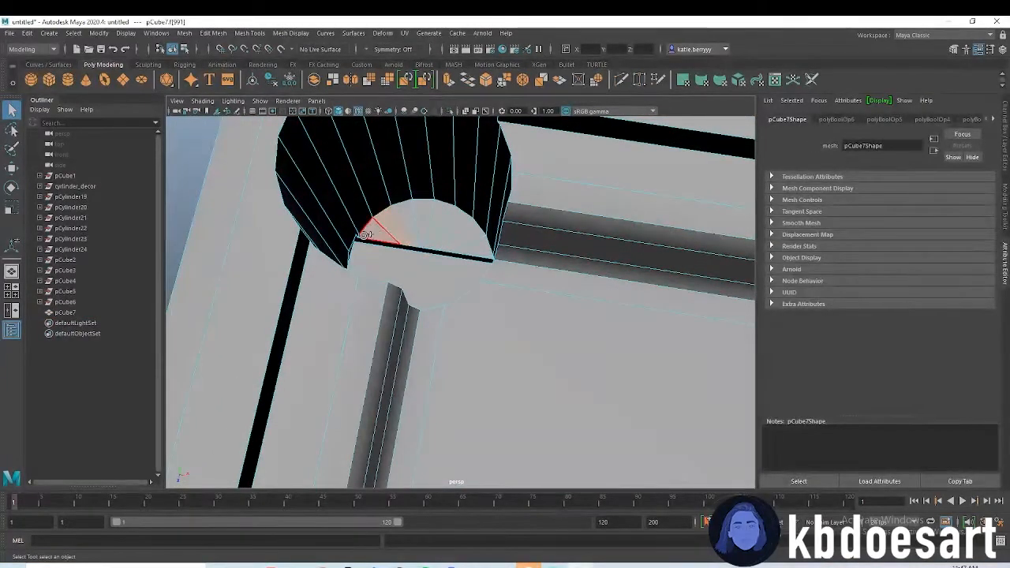
Step: Select the stray rim edge and inner faces around a pocket opening, then view from above
{"action": "left_click", "coordinate": [438, 223]}
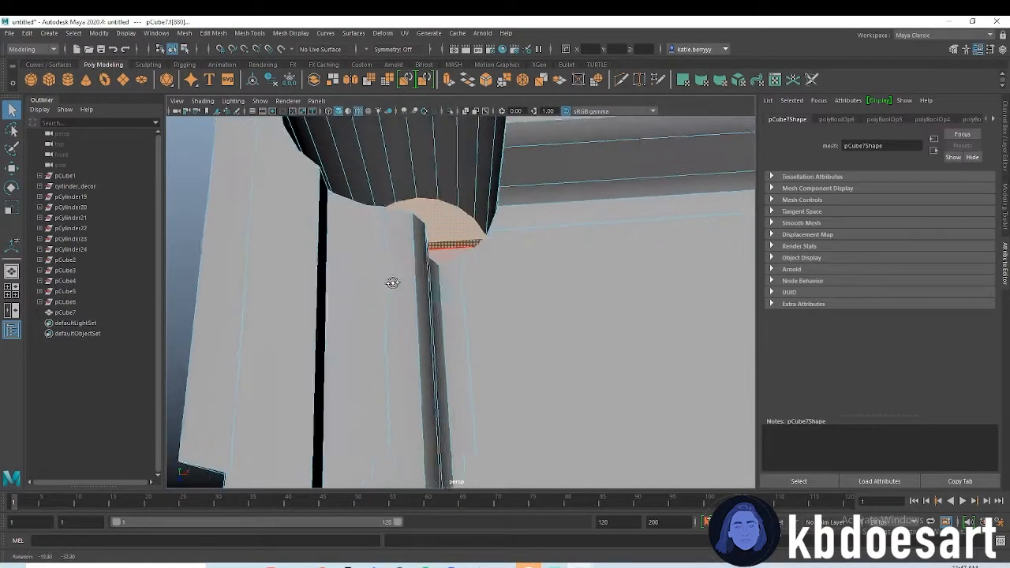
{"action": "left_click_drag", "start_coordinate": [393, 283], "coordinate": [445, 330]}
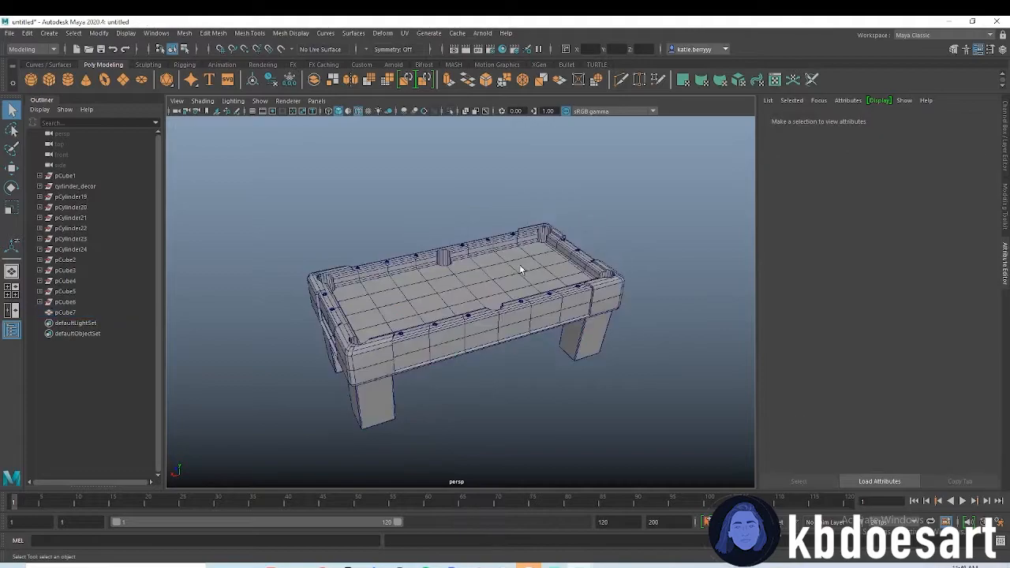
{"action": "left_click_drag", "start_coordinate": [521, 268], "coordinate": [402, 189]}
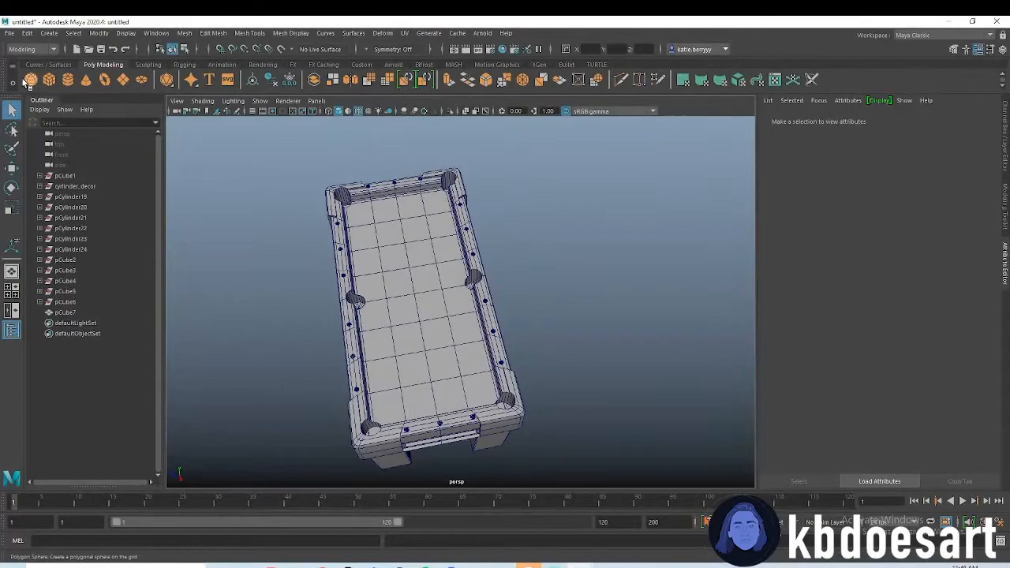
Step: Create a polygon sphere scaled to 0.283 and move it onto the table
{"action": "left_click", "coordinate": [49, 79]}
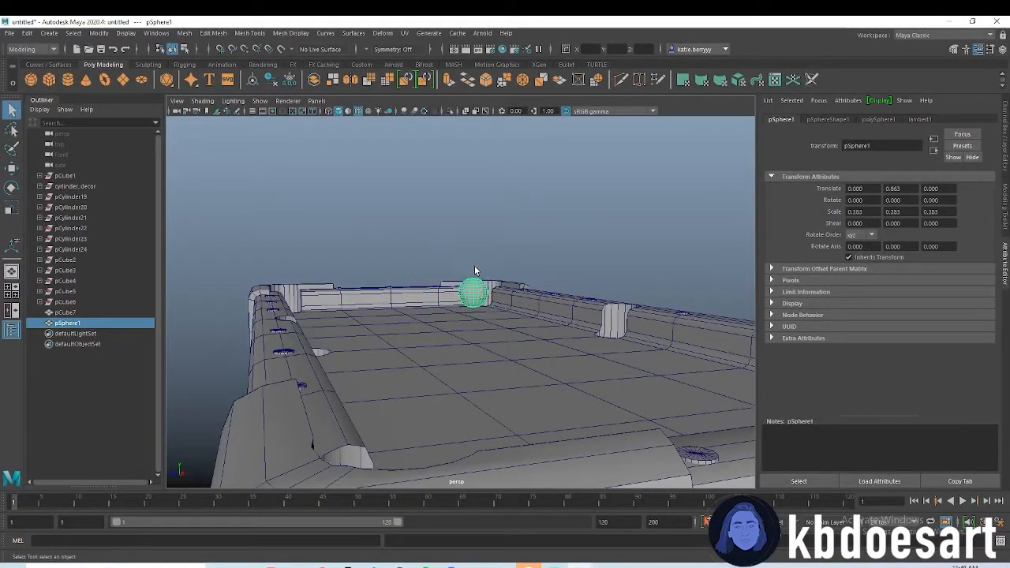
{"action": "left_click_drag", "start_coordinate": [472, 296], "coordinate": [472, 332]}
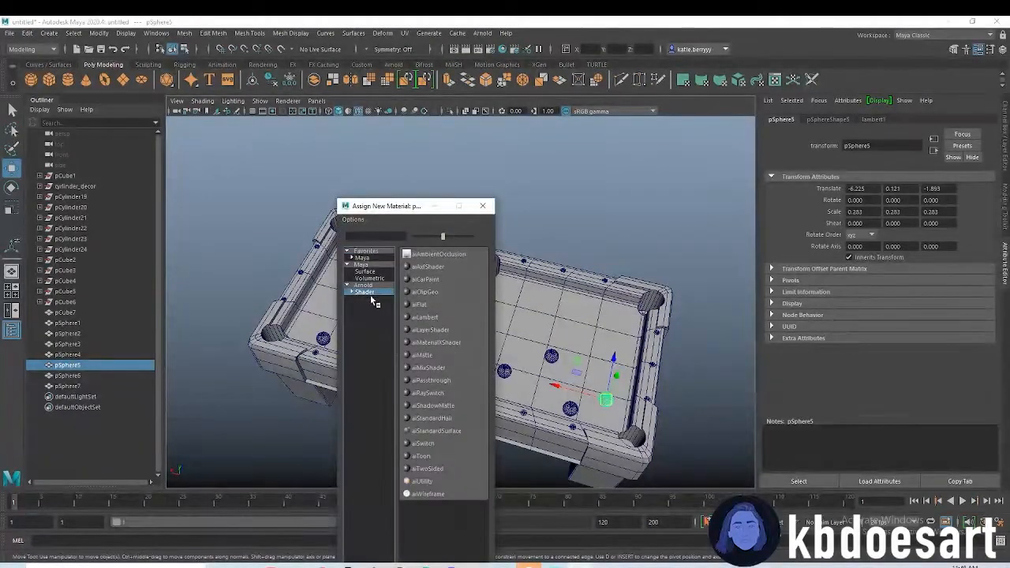
Step: Close the Assign New Material window with the duplicated balls in place
{"action": "left_click", "coordinate": [483, 205]}
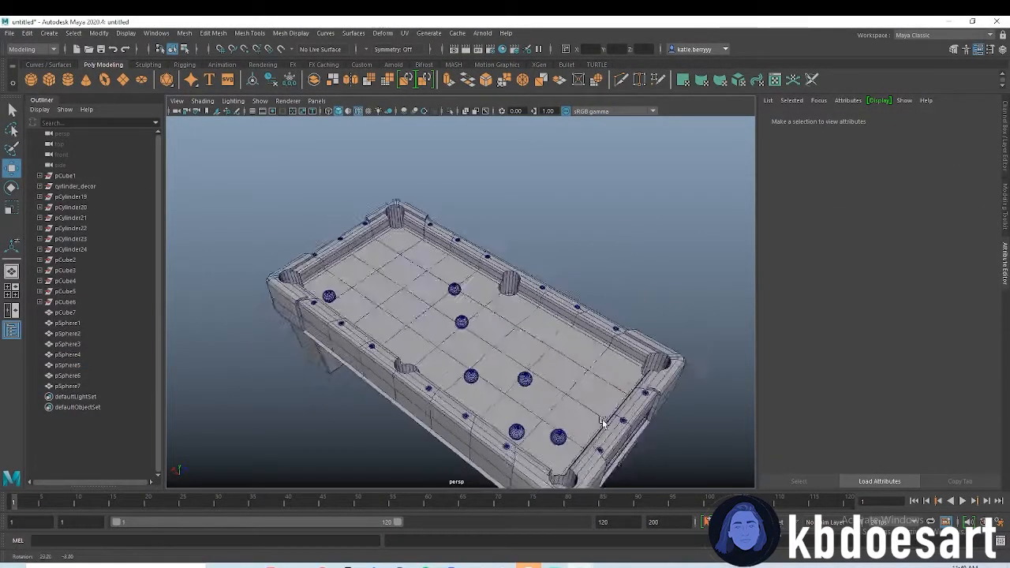
{"action": "left_click", "coordinate": [339, 110]}
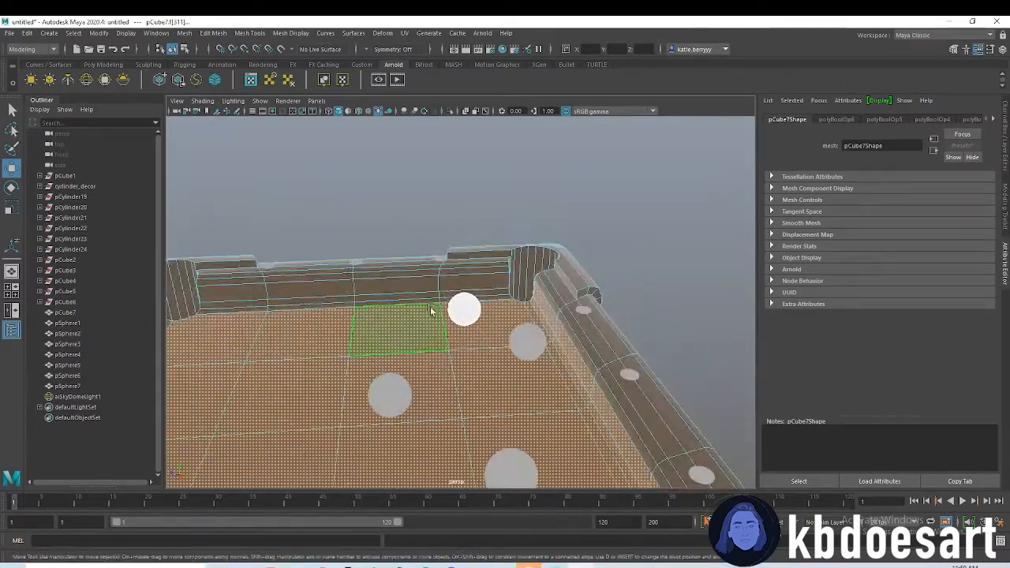
Step: Select the felt faces across the table's playing surface
{"action": "left_click", "coordinate": [419, 286]}
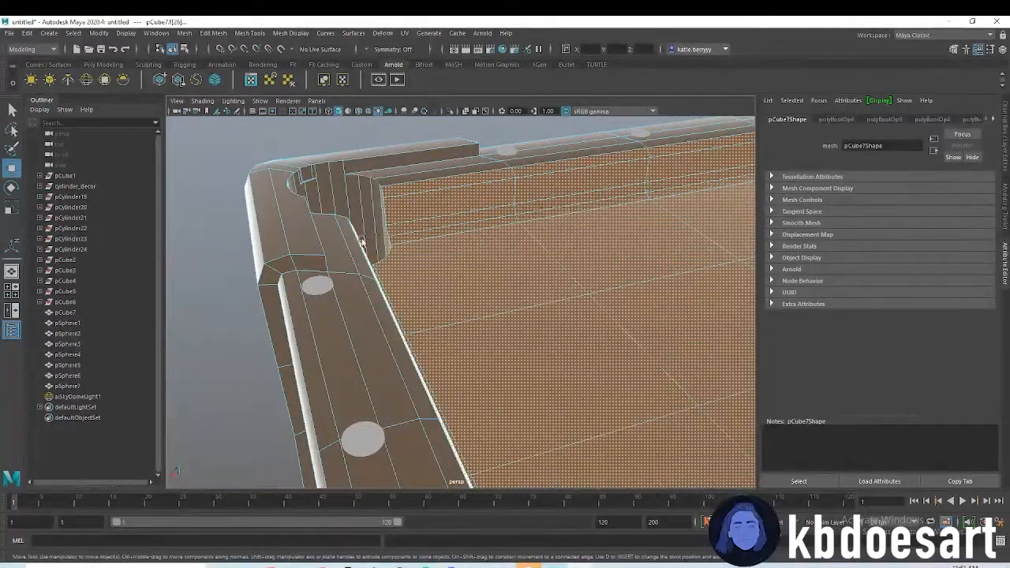
{"action": "left_click_drag", "start_coordinate": [458, 300], "coordinate": [268, 284]}
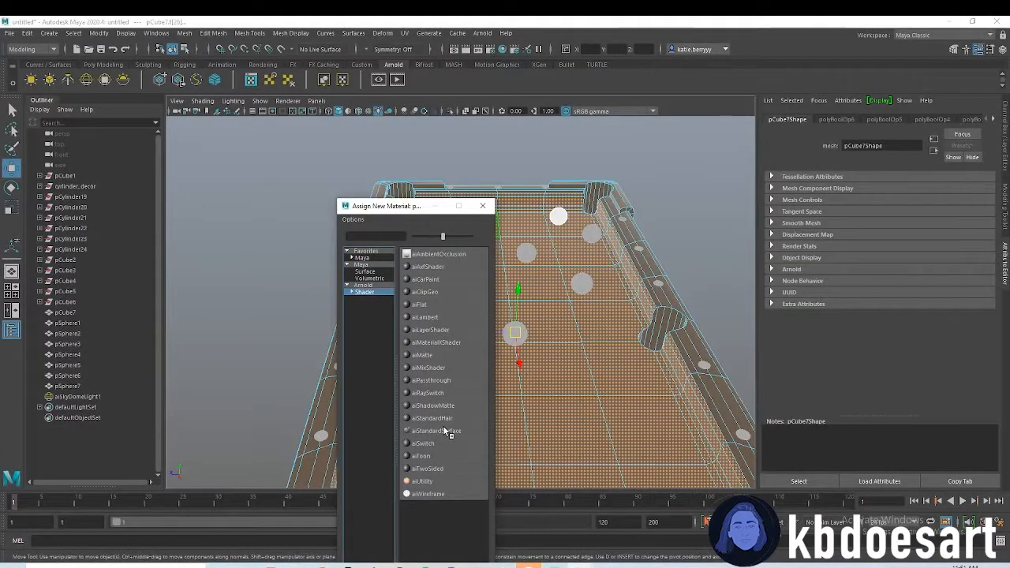
Step: Give the felt faces an aiStandardSurface, then assign a new material to the studs
{"action": "left_click", "coordinate": [436, 431]}
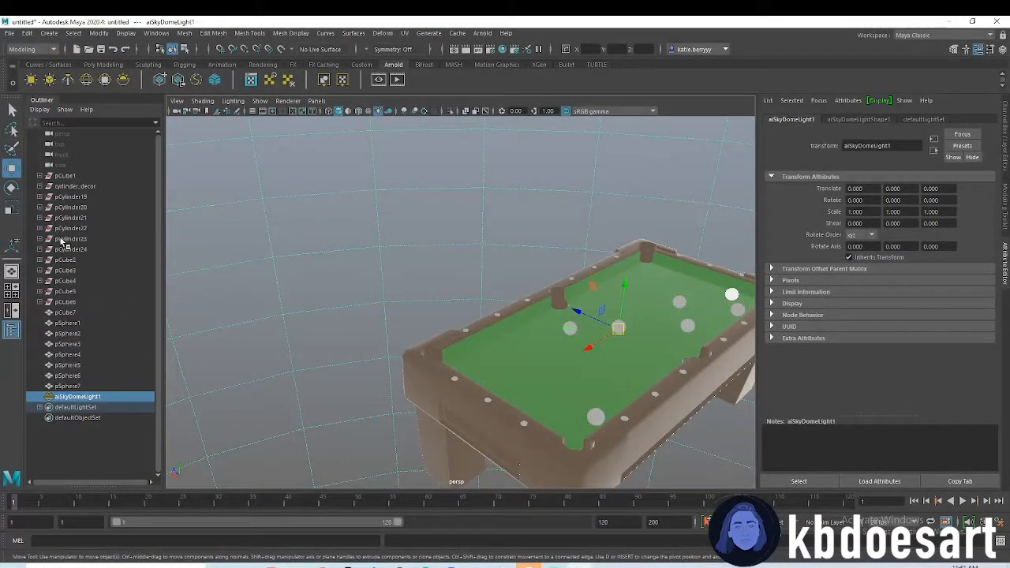
{"action": "right_click", "coordinate": [498, 327]}
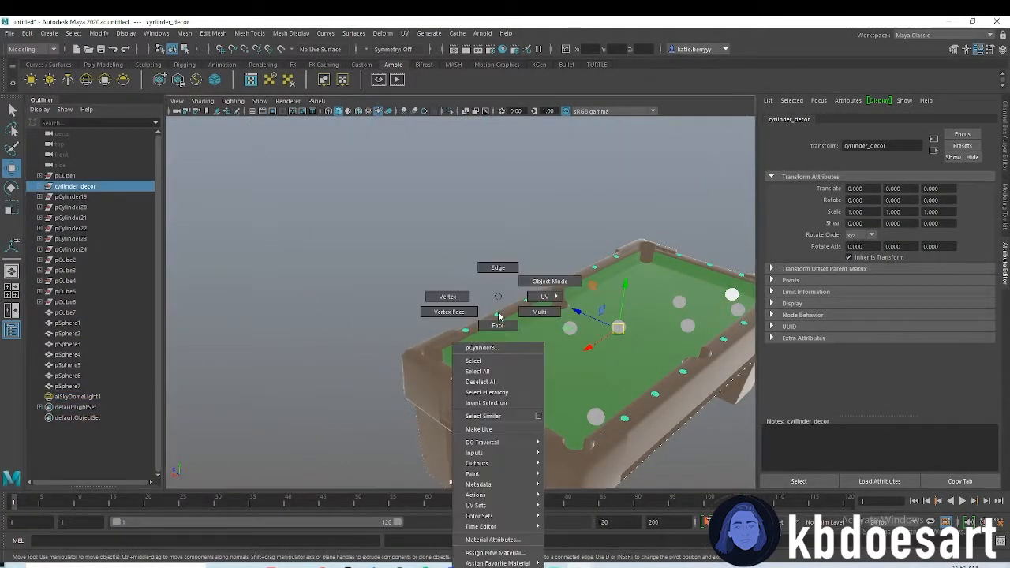
{"action": "left_click", "coordinate": [493, 552]}
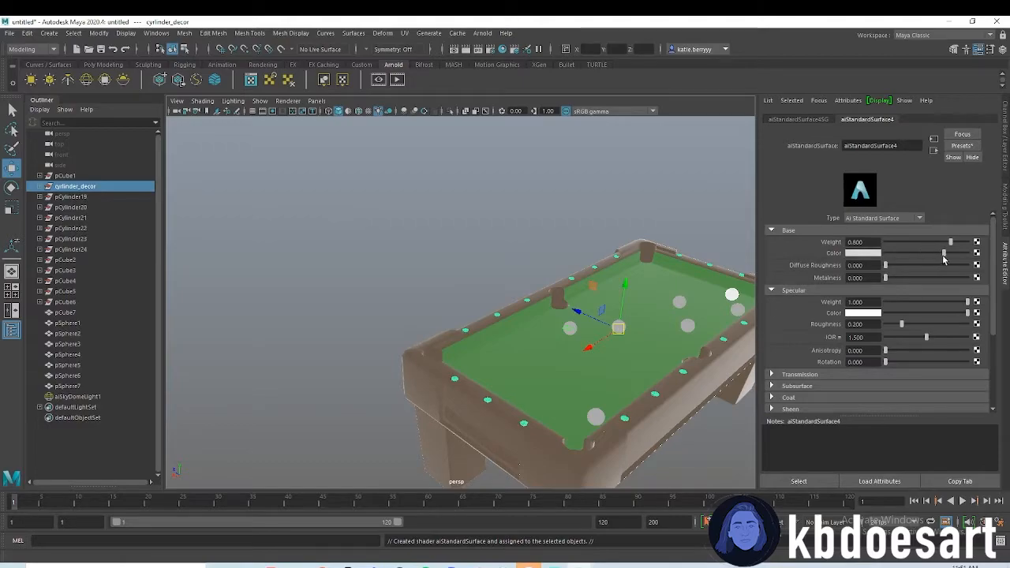
Step: Drag aiStandardSurface4's Base Color slider right until nearly white
{"action": "left_click_drag", "start_coordinate": [887, 278], "coordinate": [967, 278]}
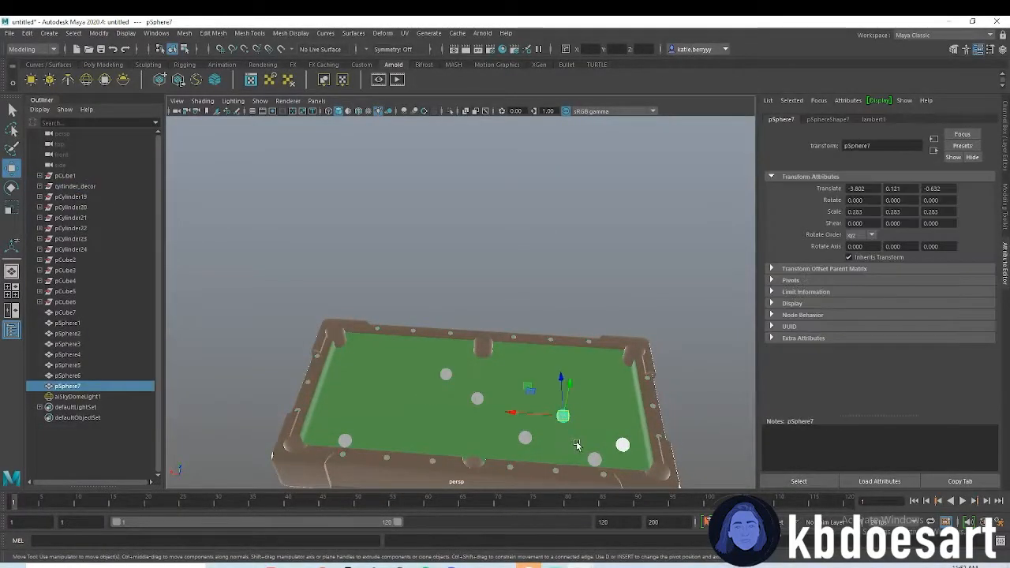
Step: Zoom in on the ball and give it an Arnold aiStandardSurface material
{"action": "left_click_drag", "start_coordinate": [576, 445], "coordinate": [428, 326]}
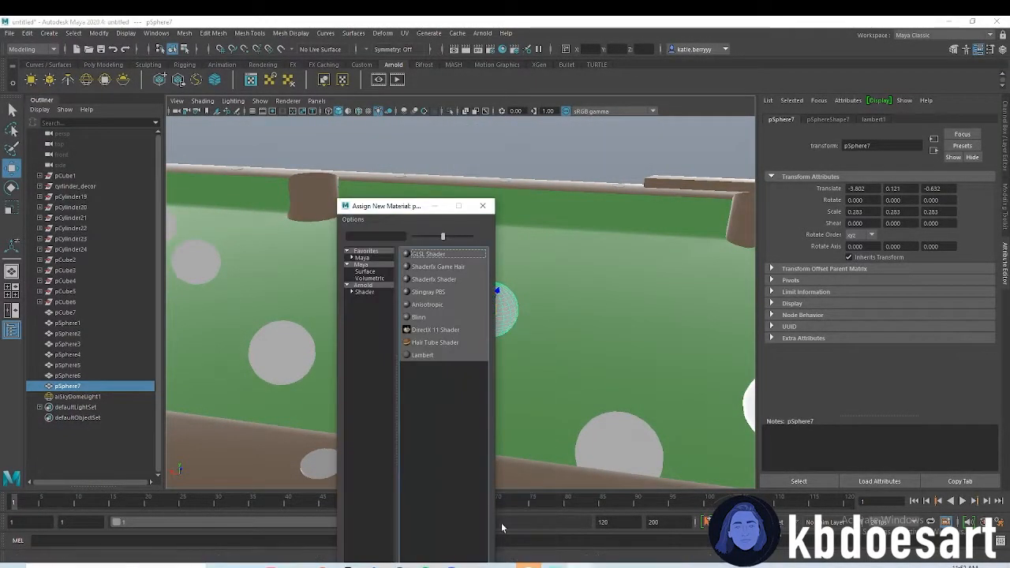
{"action": "left_click", "coordinate": [365, 292]}
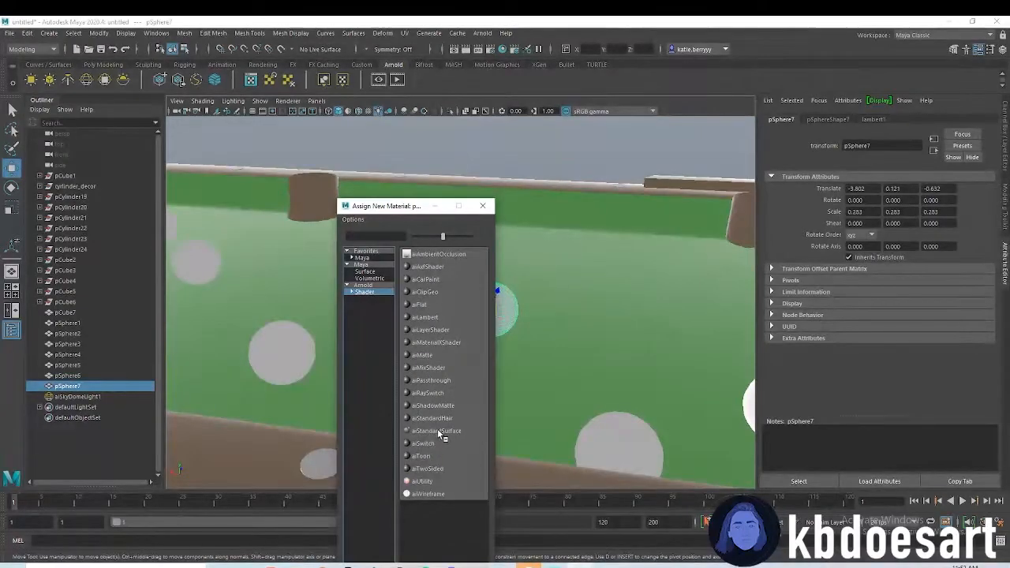
{"action": "left_click", "coordinate": [436, 431]}
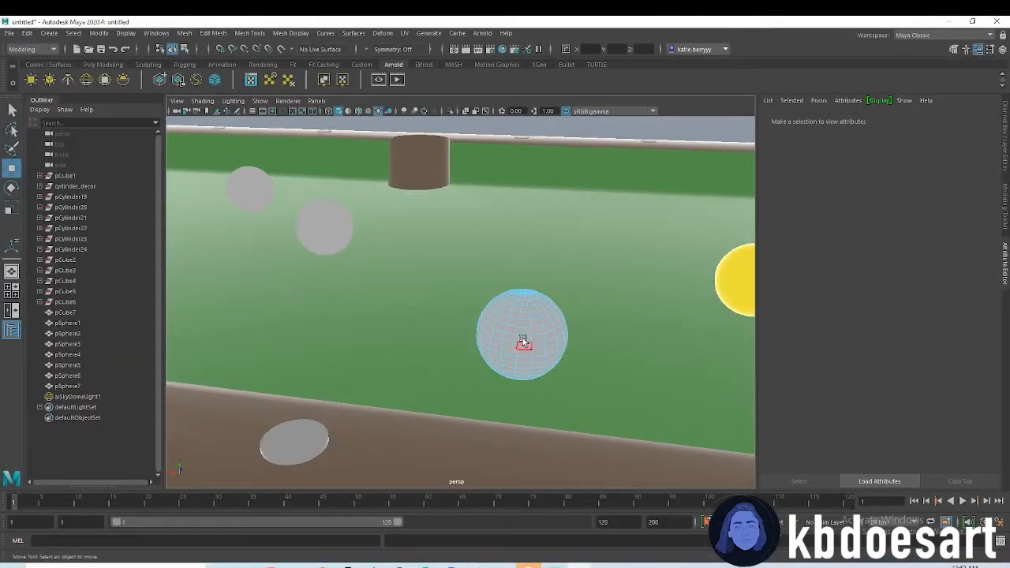
Step: Assign the ball a new material with white base colour, then shade its middle faces
{"action": "right_click", "coordinate": [523, 341]}
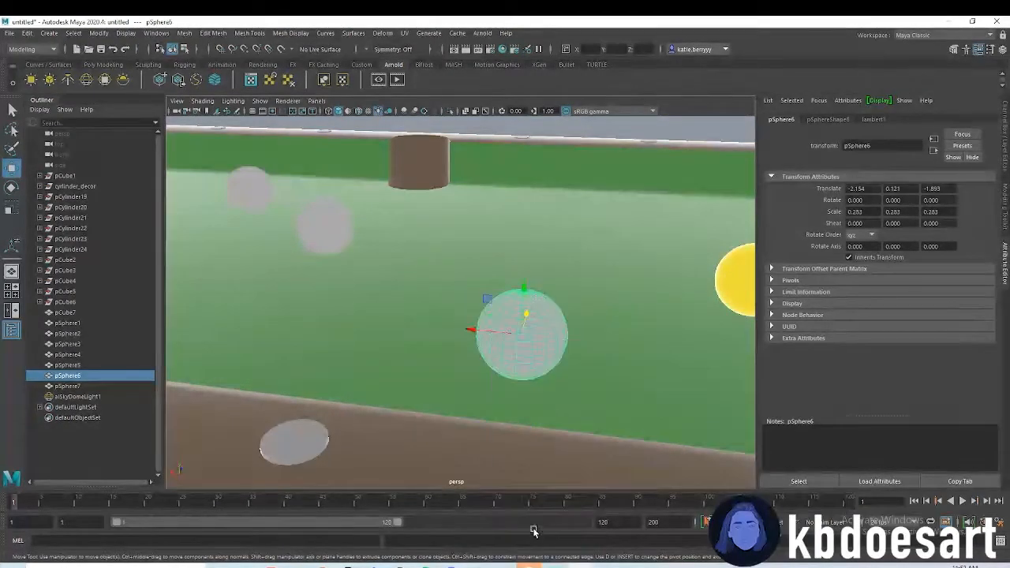
{"action": "right_click", "coordinate": [521, 331]}
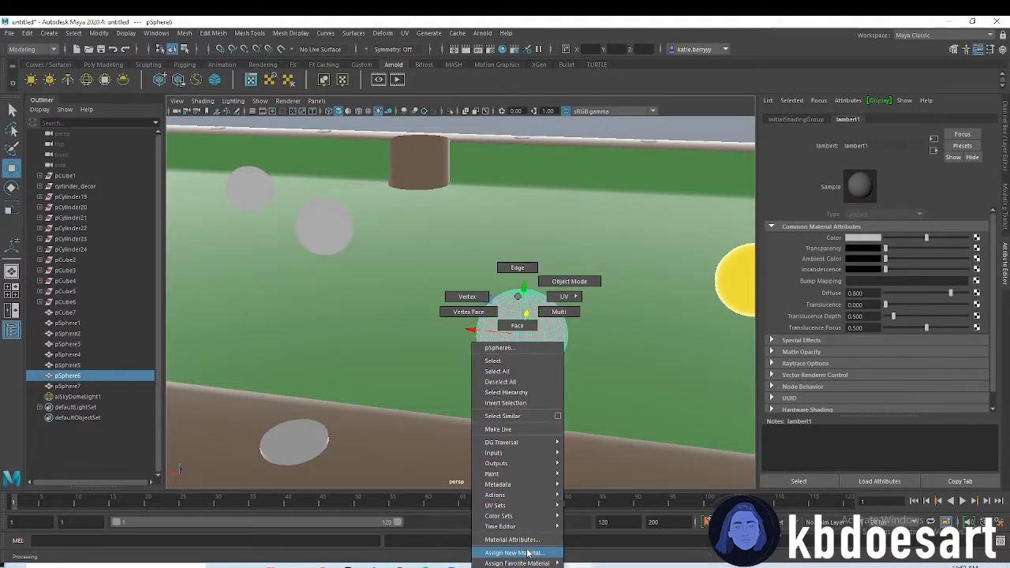
{"action": "left_click", "coordinate": [514, 552]}
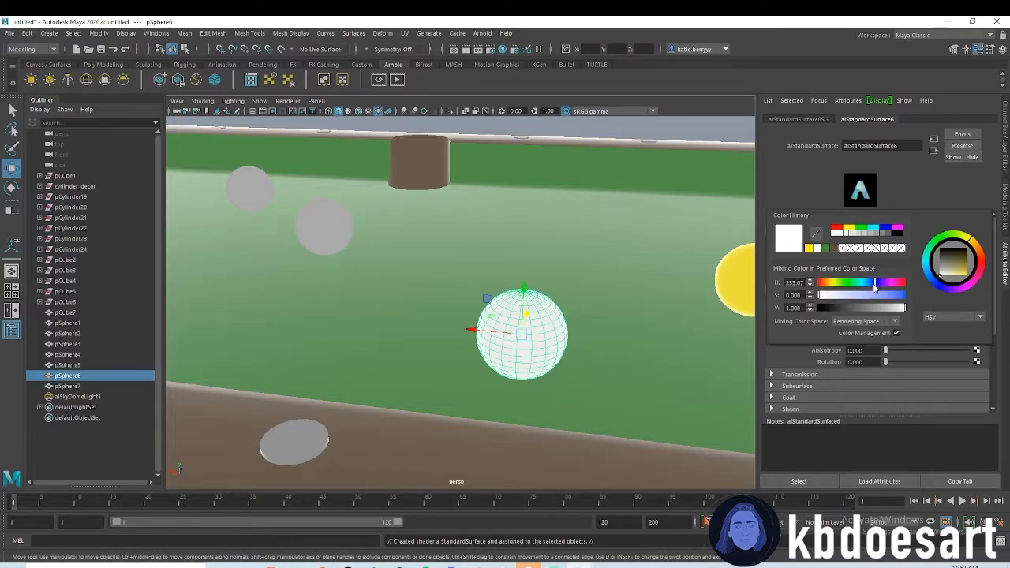
{"action": "left_click_drag", "start_coordinate": [874, 287], "coordinate": [853, 286]}
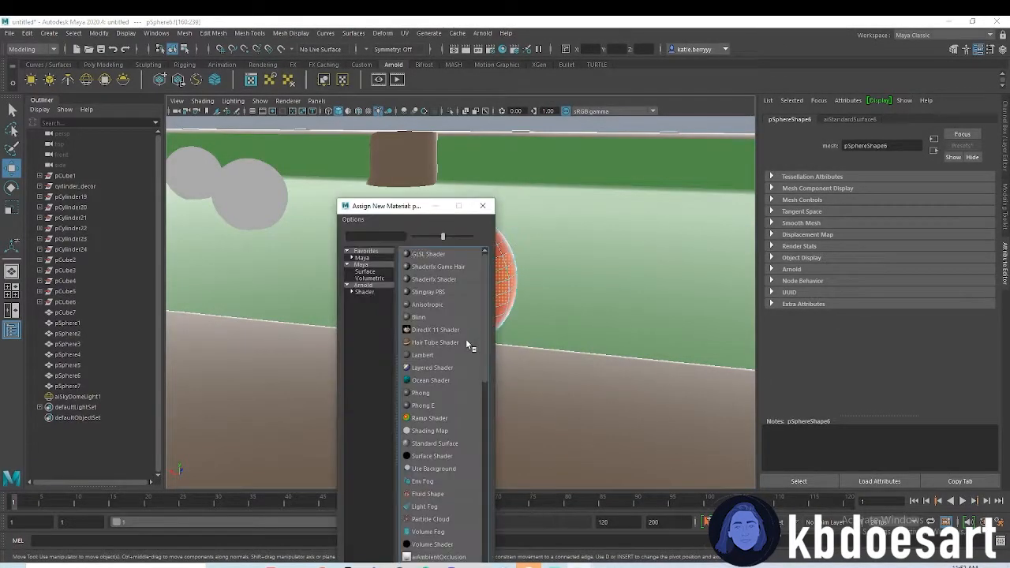
{"action": "left_click", "coordinate": [435, 443]}
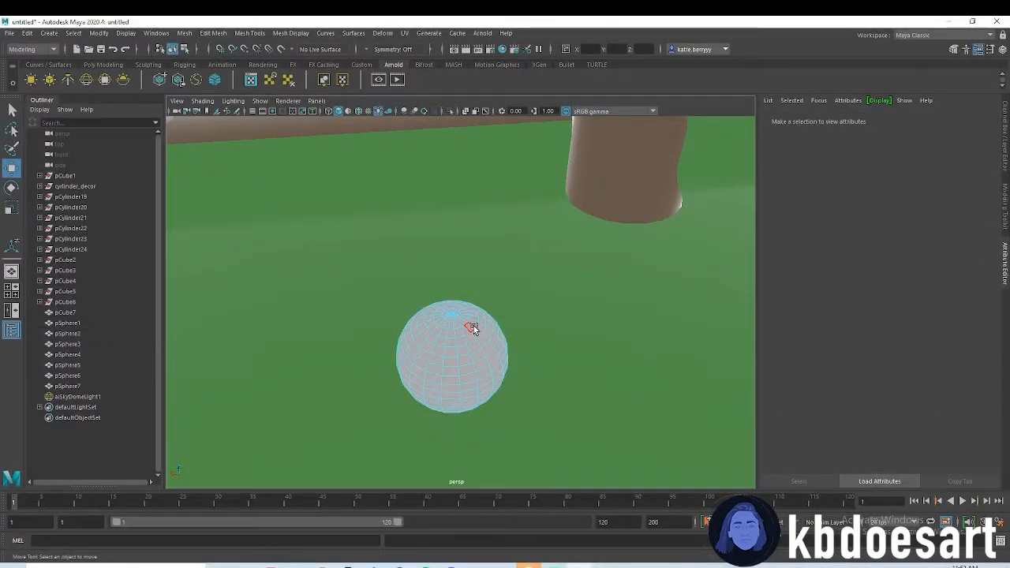
Step: Select pSphere2, assign an aiStandardSurface and set its base colour to blue
{"action": "left_click", "coordinate": [452, 355]}
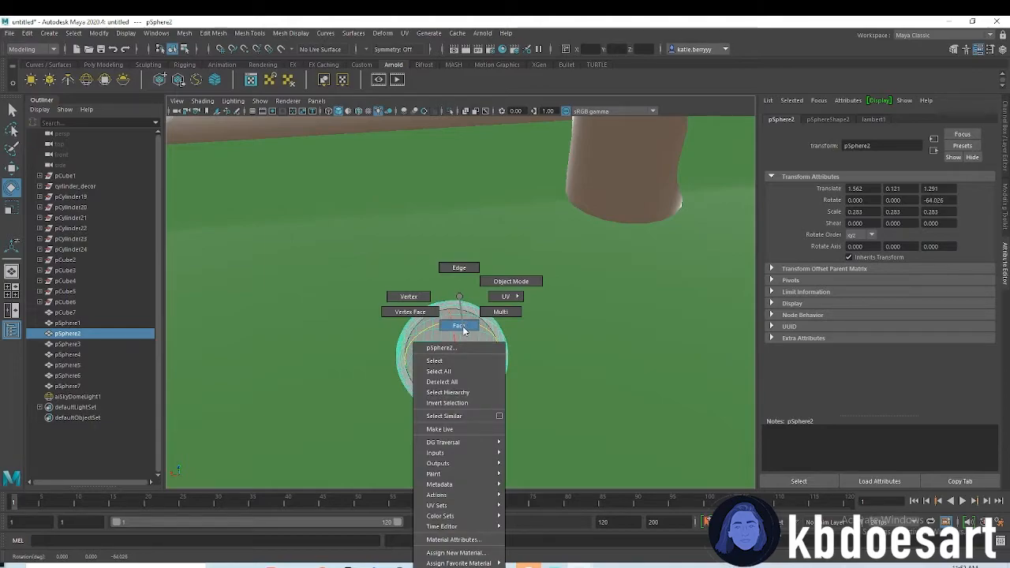
{"action": "left_click", "coordinate": [457, 552]}
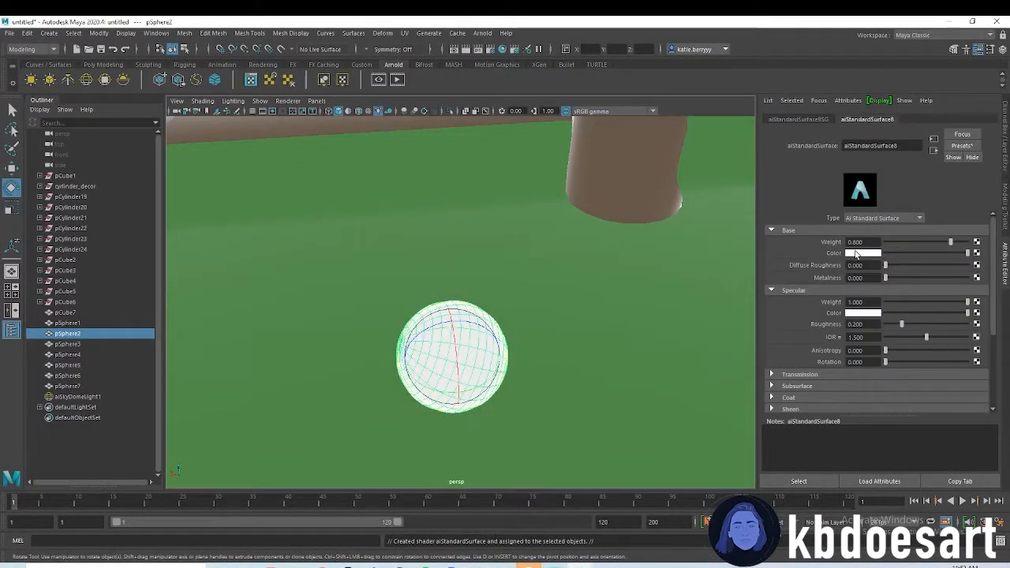
{"action": "left_click", "coordinate": [864, 253]}
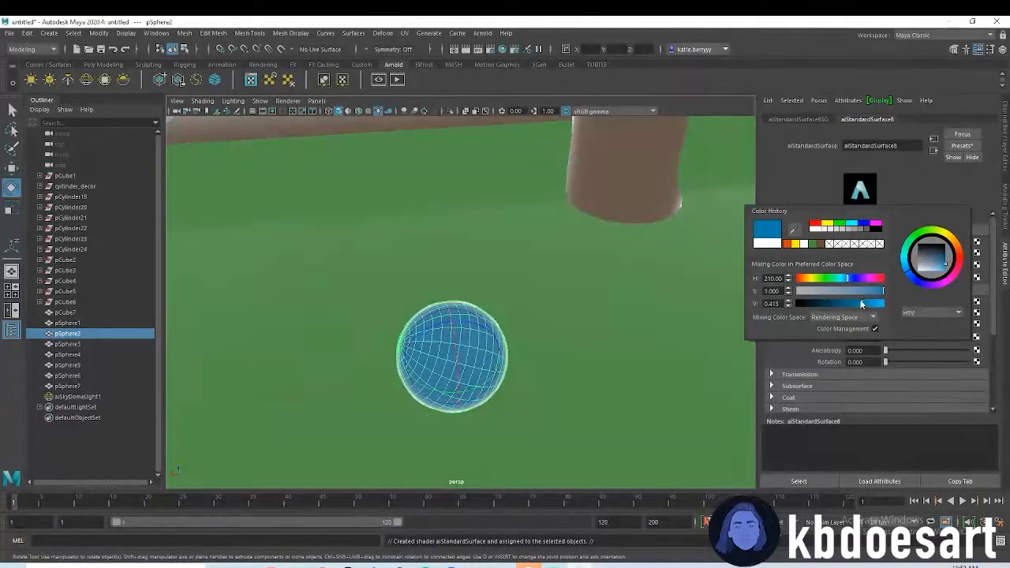
{"action": "left_click_drag", "start_coordinate": [833, 303], "coordinate": [864, 303]}
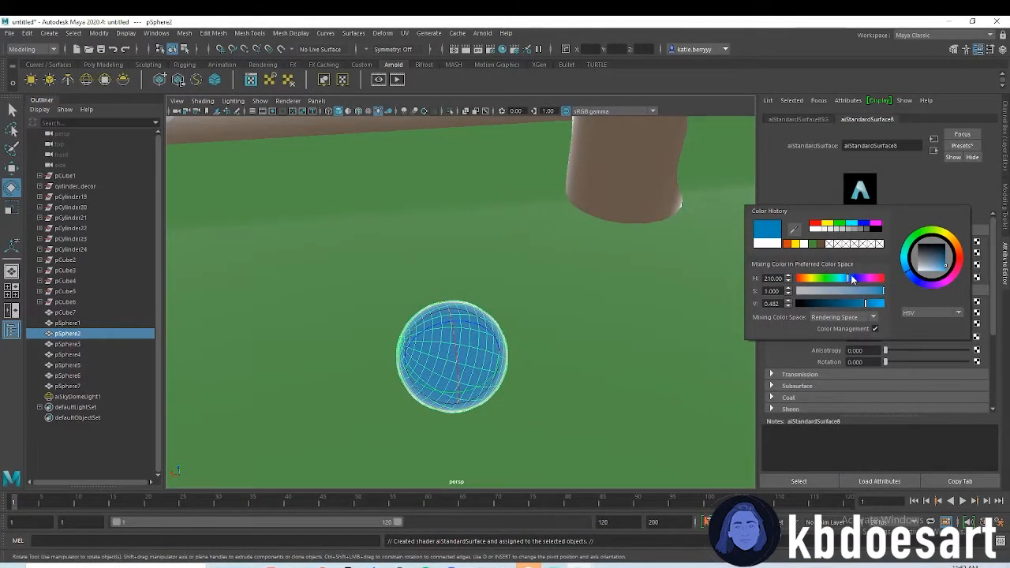
{"action": "right_click", "coordinate": [452, 357]}
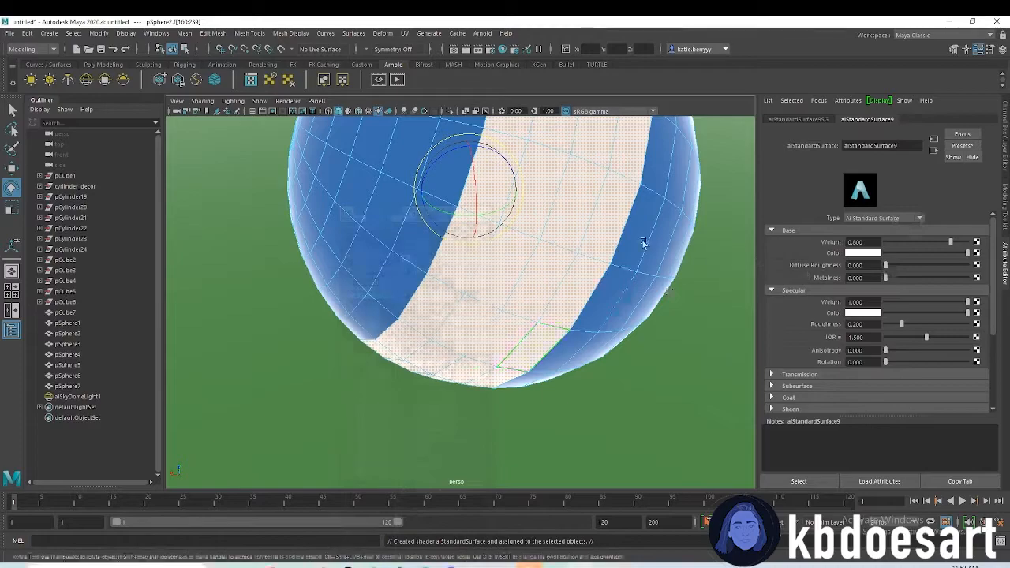
{"action": "right_click", "coordinate": [642, 316]}
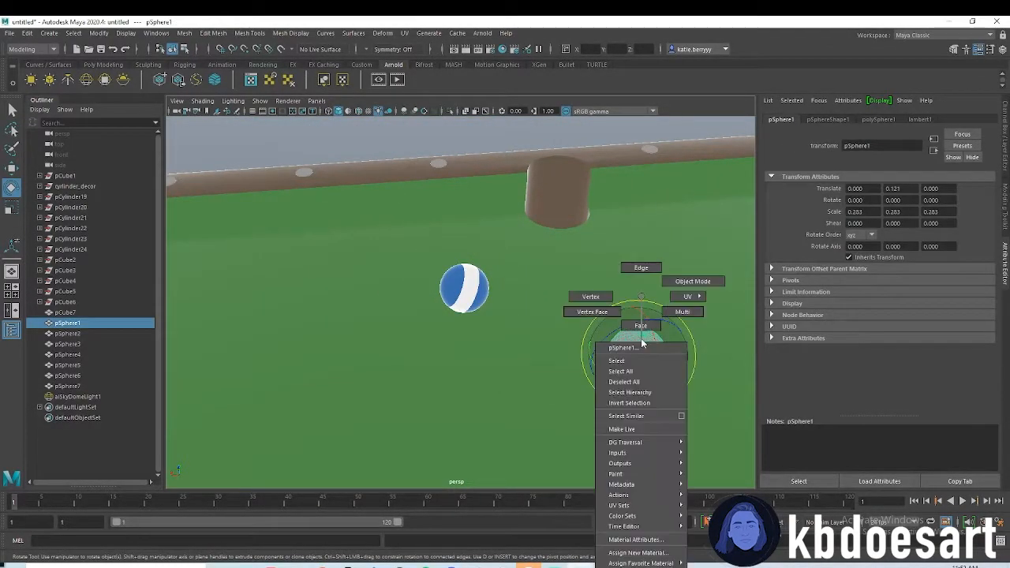
Step: Assign pSphere3 a new aiStandardSurface material with a saturated purple base colour
{"action": "left_click", "coordinate": [638, 552]}
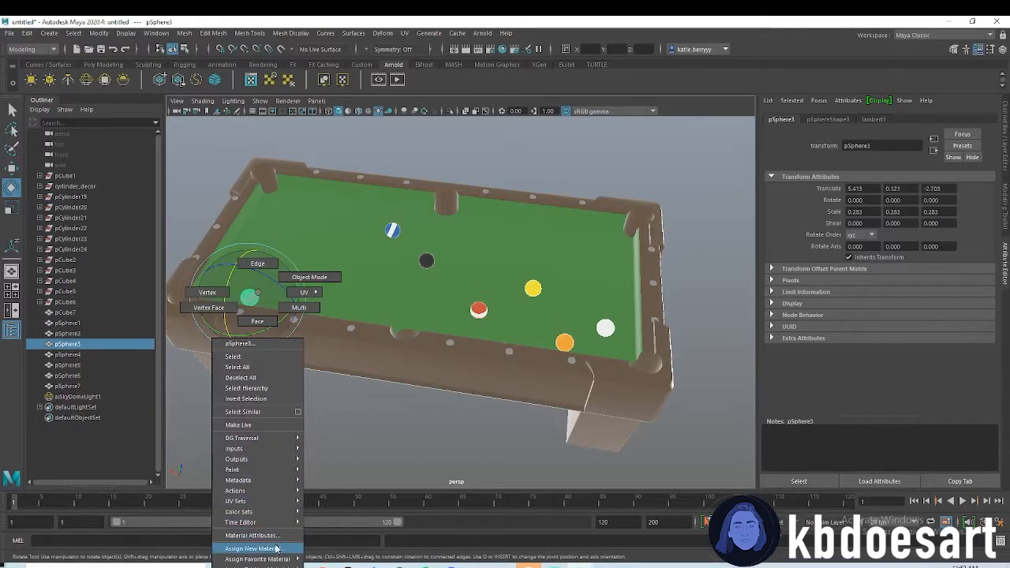
{"action": "left_click", "coordinate": [251, 549]}
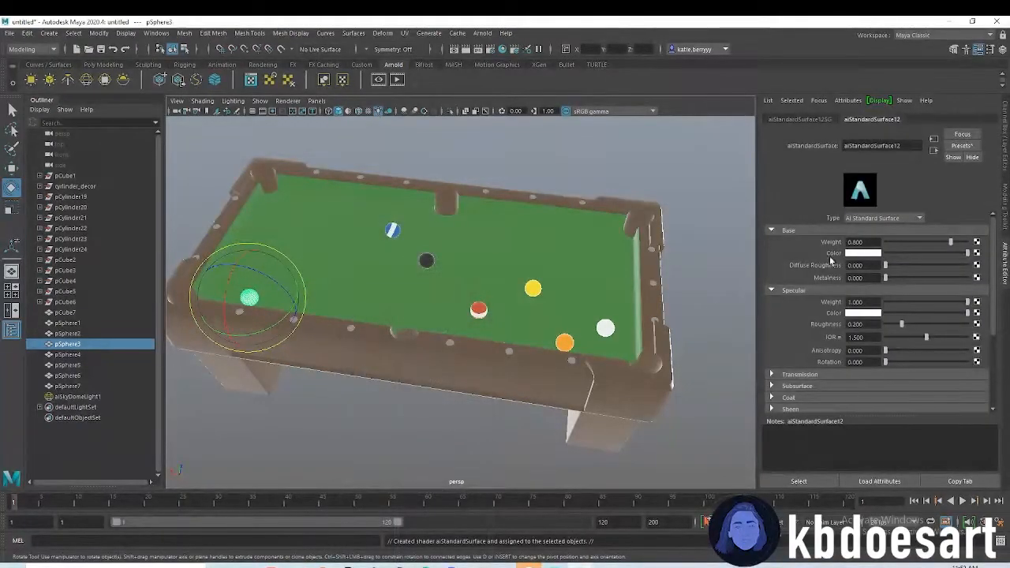
{"action": "left_click", "coordinate": [864, 254]}
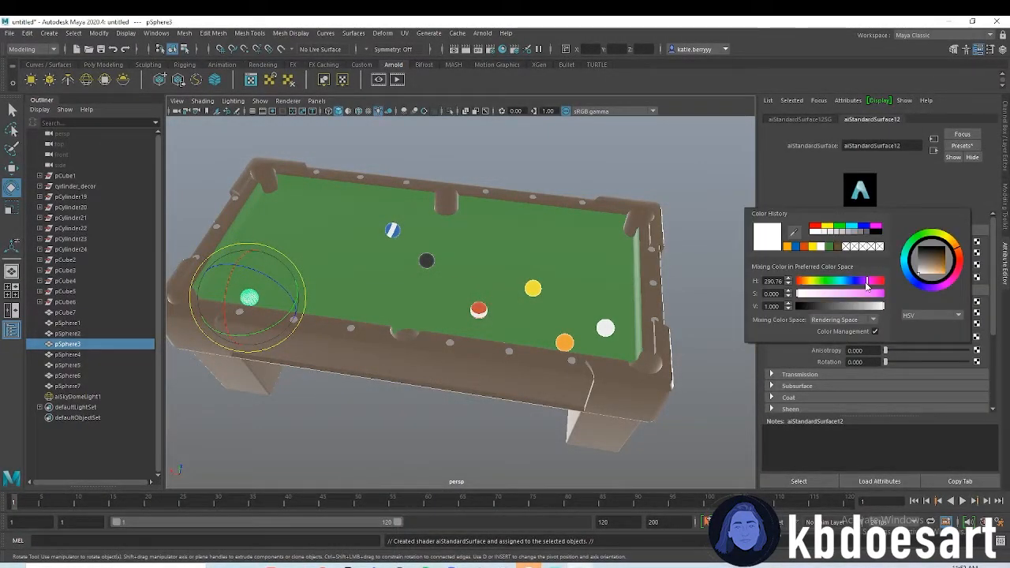
{"action": "left_click_drag", "start_coordinate": [868, 281], "coordinate": [861, 282]}
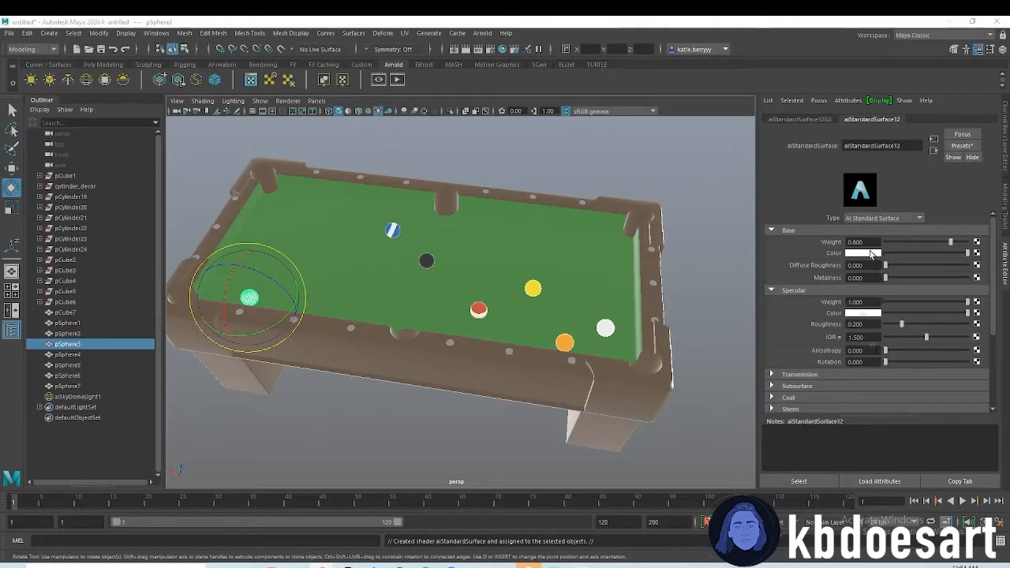
{"action": "left_click", "coordinate": [861, 254]}
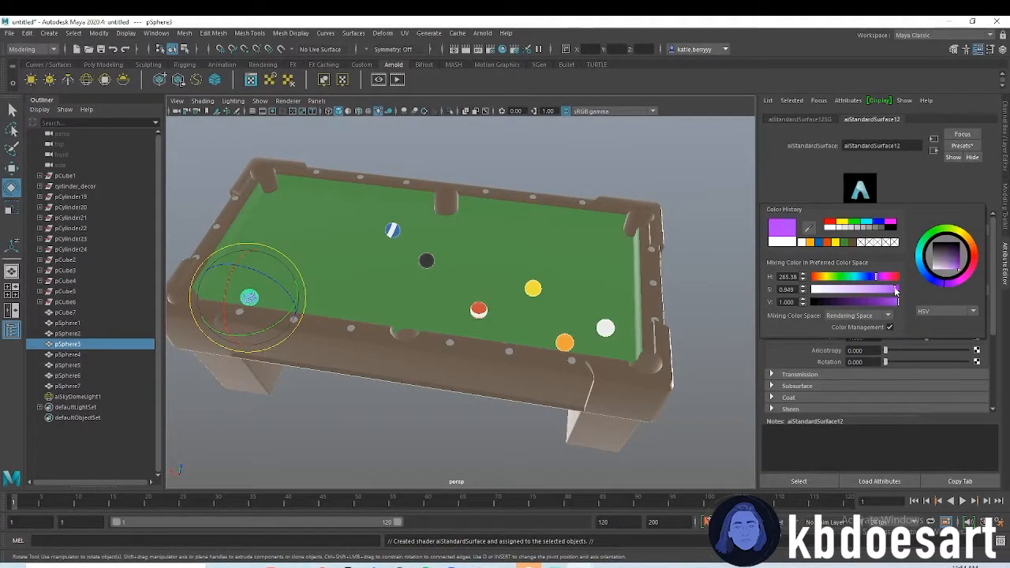
{"action": "left_click_drag", "start_coordinate": [896, 291], "coordinate": [873, 302]}
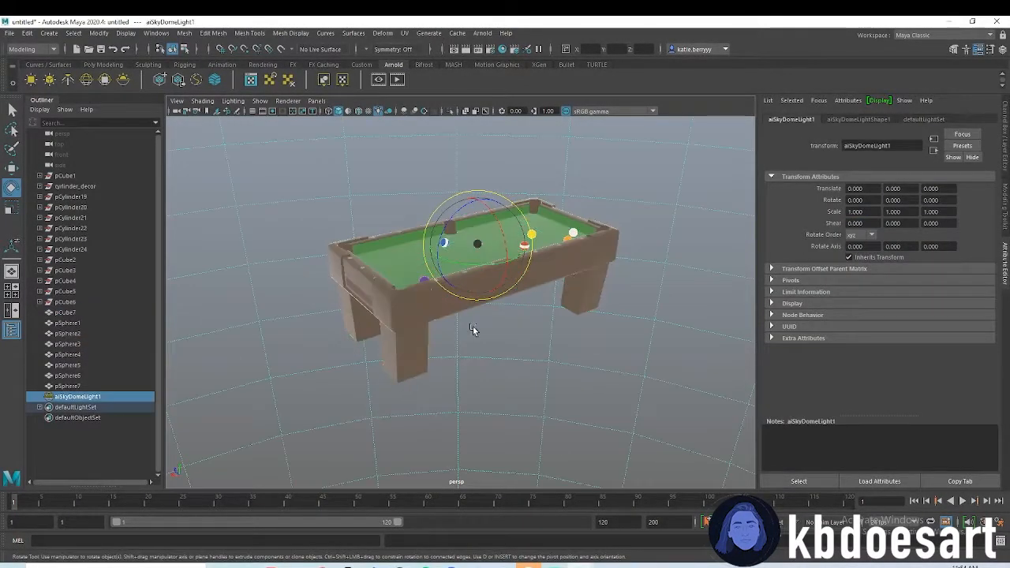
Step: Give the ground plane an aiStandardSurface material with a Checker texture on its base colour
{"action": "left_click_drag", "start_coordinate": [474, 330], "coordinate": [557, 288]}
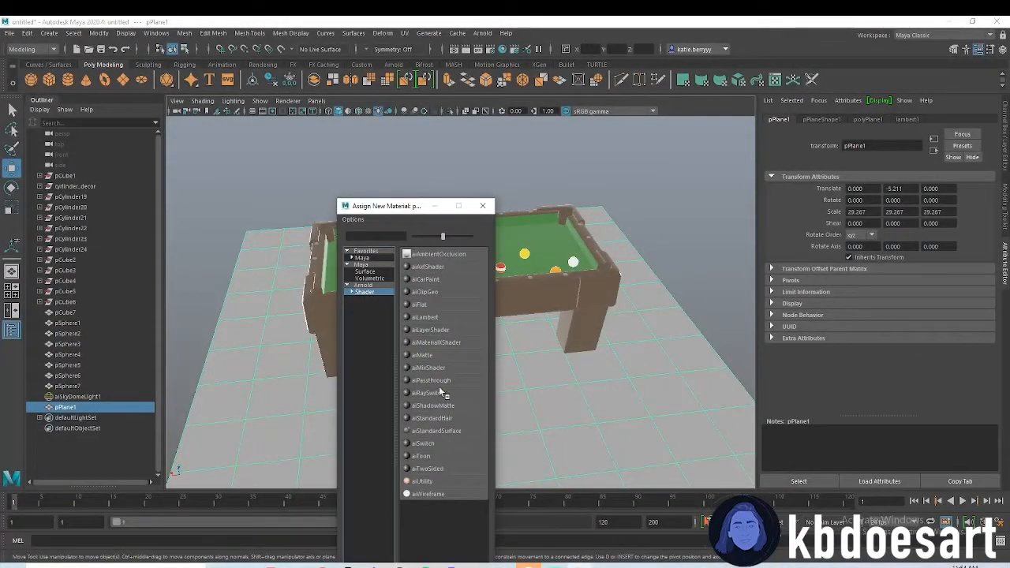
{"action": "left_click", "coordinate": [432, 418]}
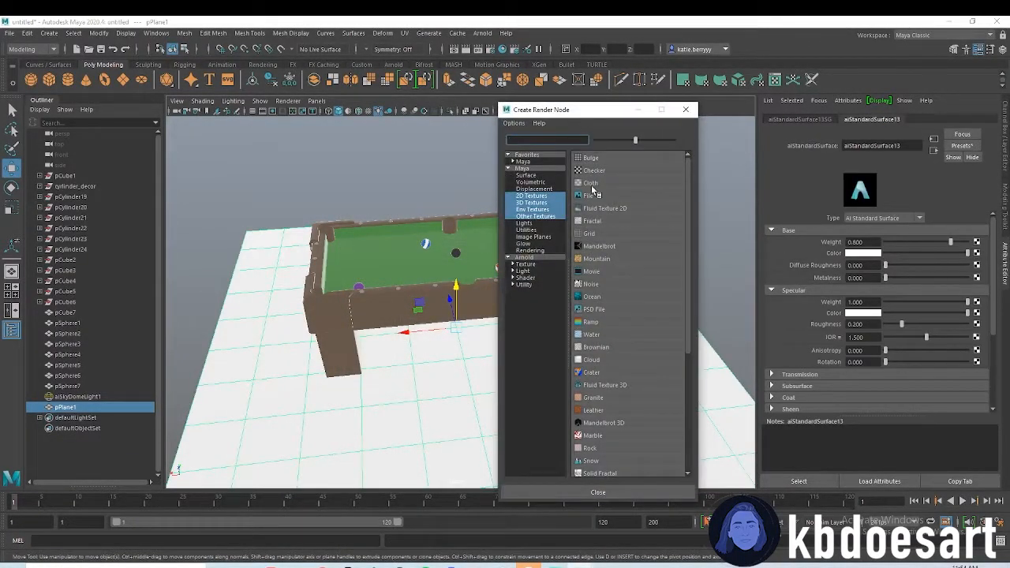
{"action": "left_click", "coordinate": [598, 492]}
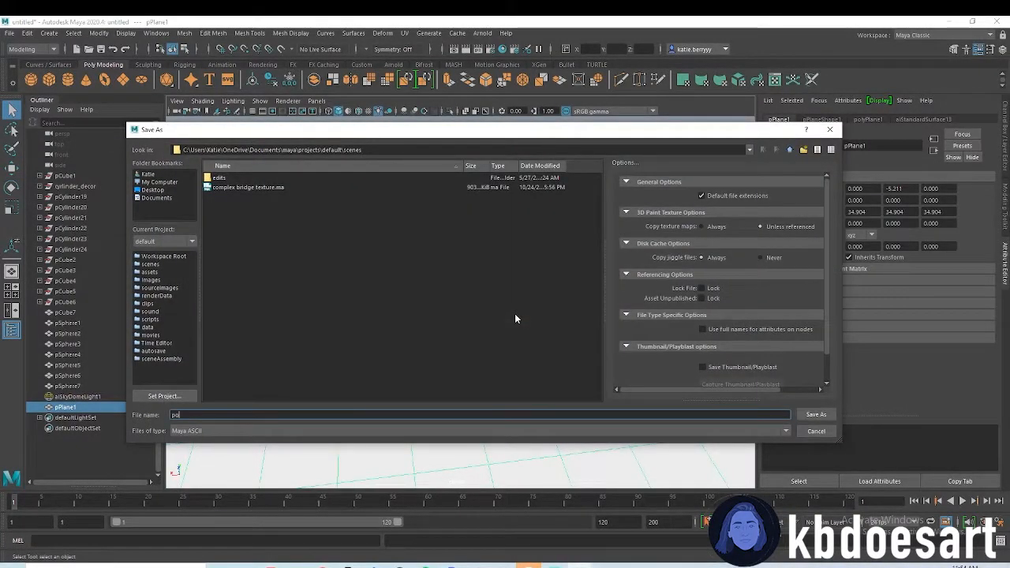
Step: Save the scene under the file name 'pool table'
{"action": "type", "text": "pool table"}
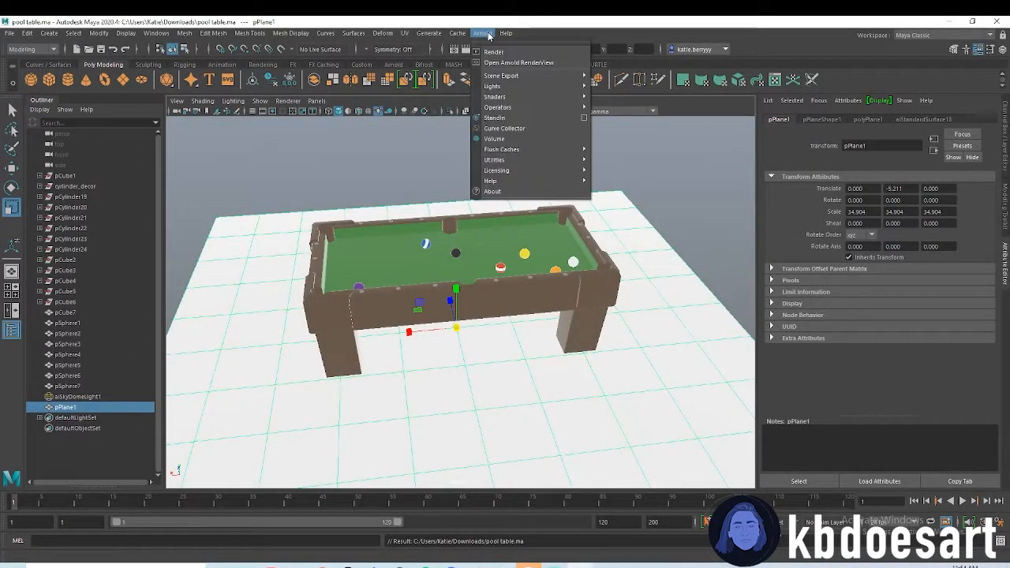
{"action": "left_click", "coordinate": [518, 62]}
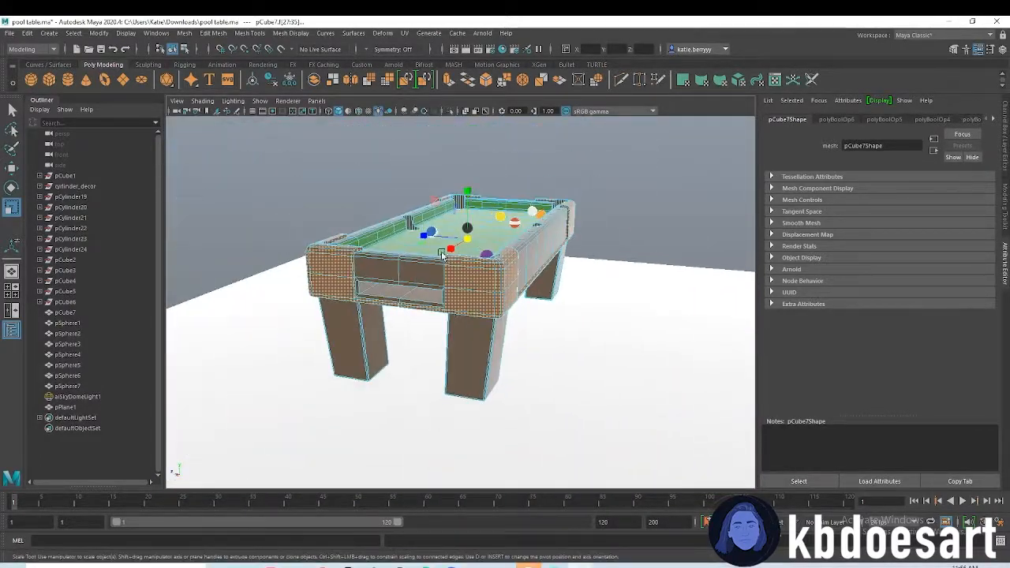
Step: Assign a new Arnold aiStandardSurface material to the pCube7 trim faces
{"action": "right_click", "coordinate": [447, 252]}
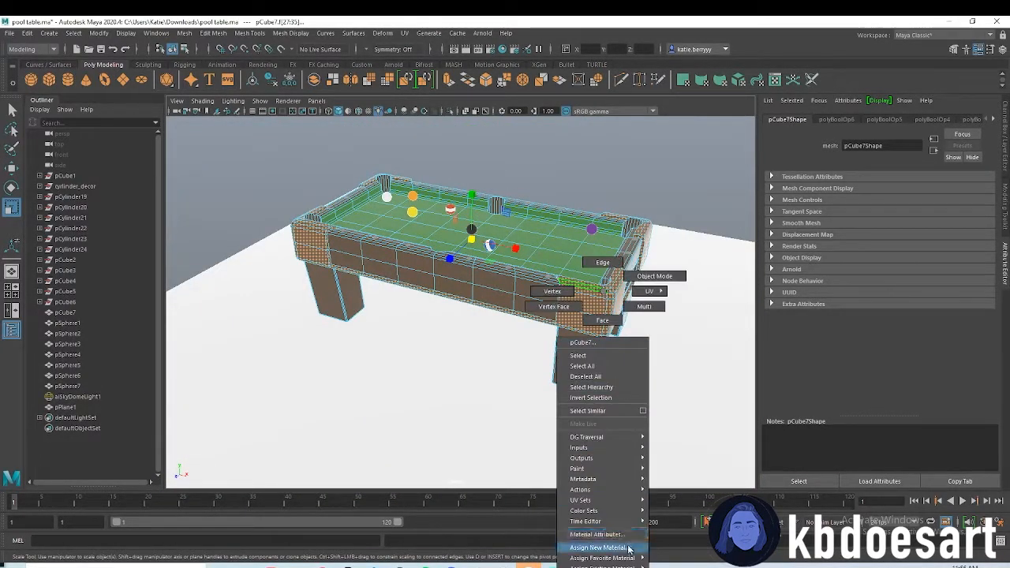
{"action": "left_click", "coordinate": [602, 546]}
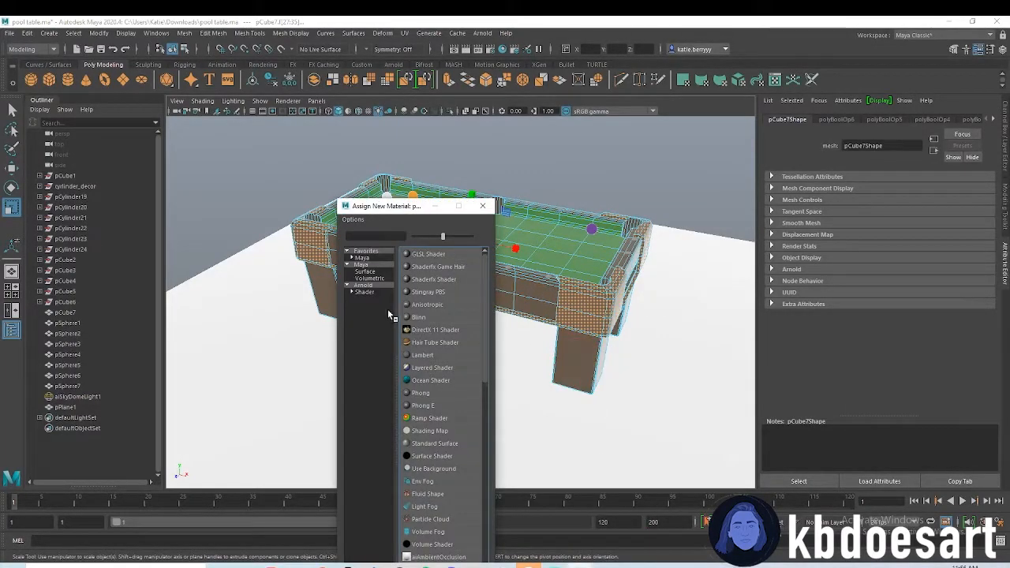
{"action": "left_click", "coordinate": [364, 292]}
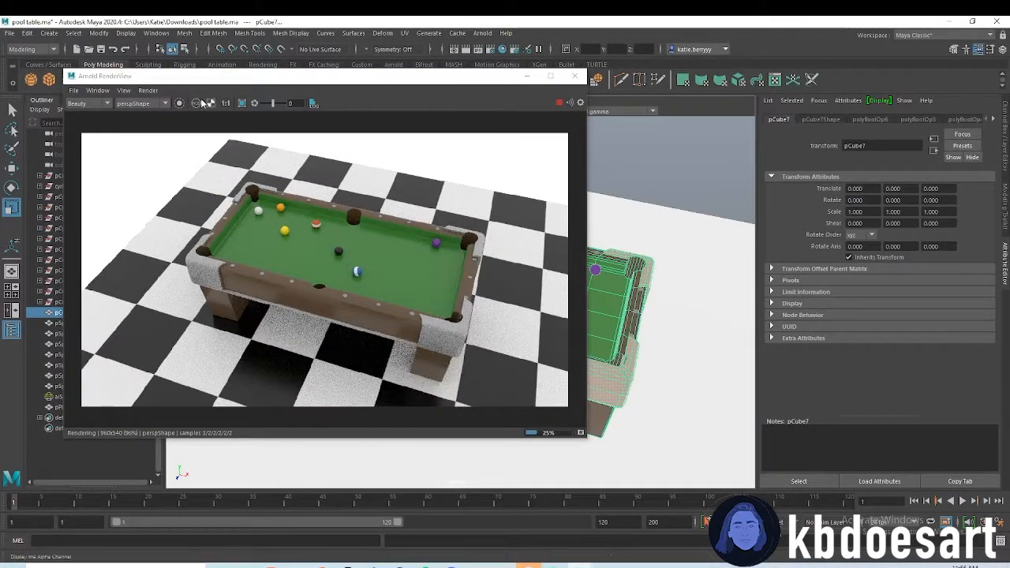
Step: Delete all non-deformer history and raise the felt material's diffuse roughness to about 0.825
{"action": "left_click", "coordinate": [27, 33]}
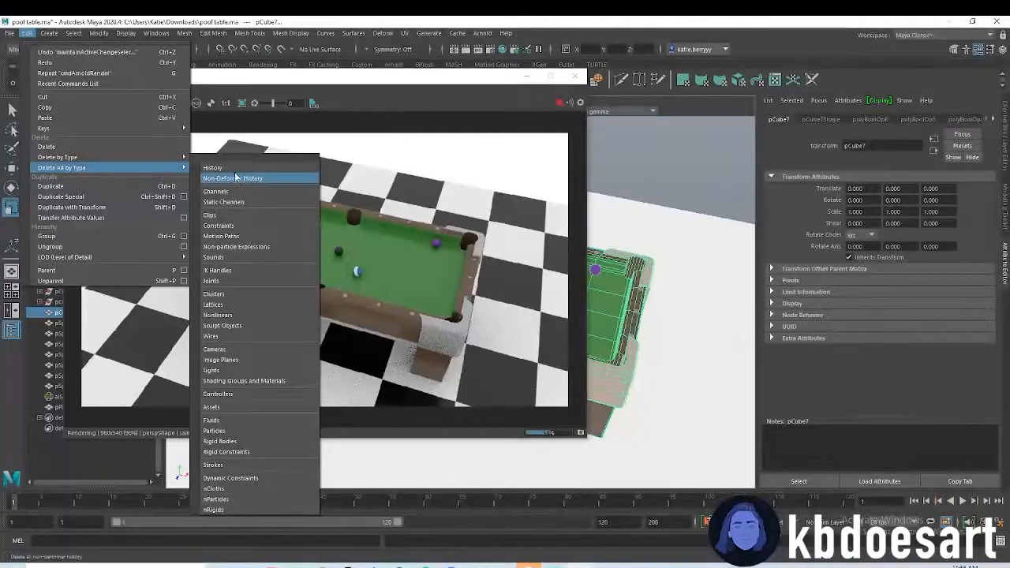
{"action": "left_click", "coordinate": [233, 178]}
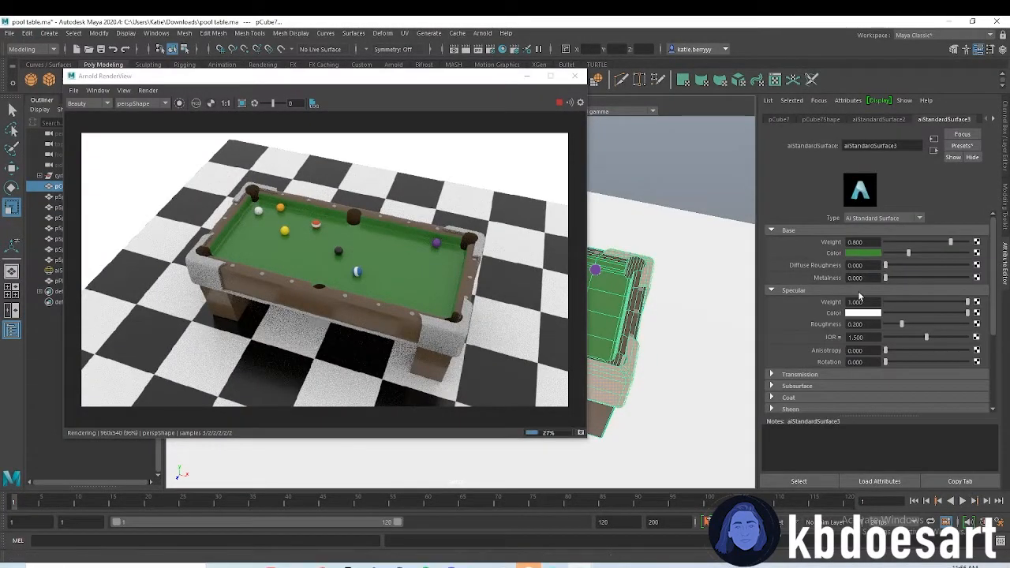
{"action": "left_click_drag", "start_coordinate": [886, 266], "coordinate": [953, 265]}
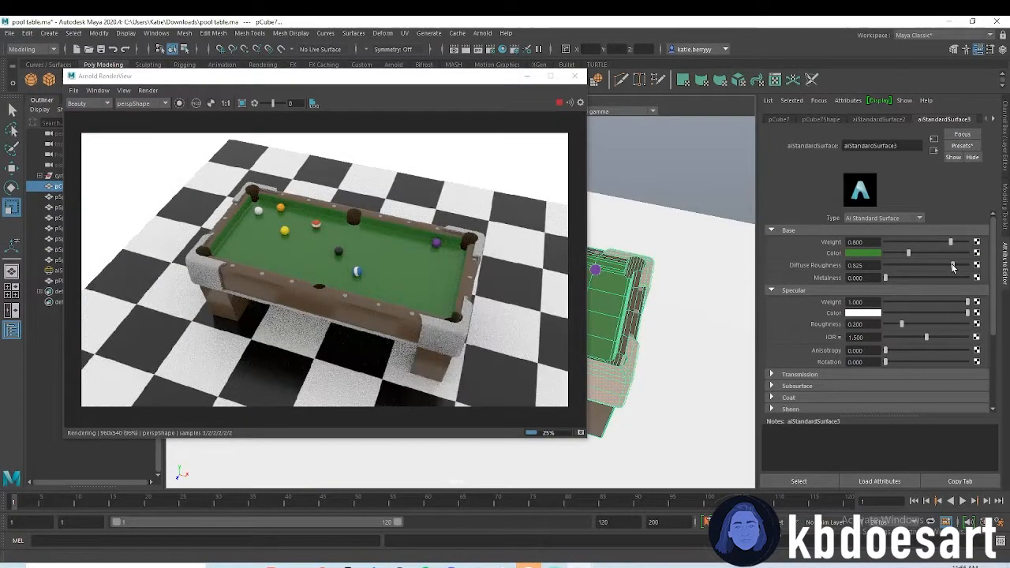